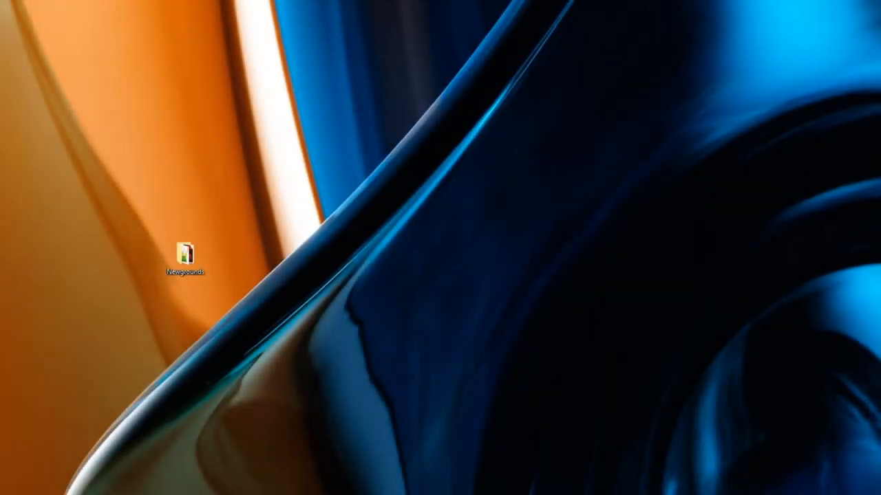
mouse_move(648, 258)
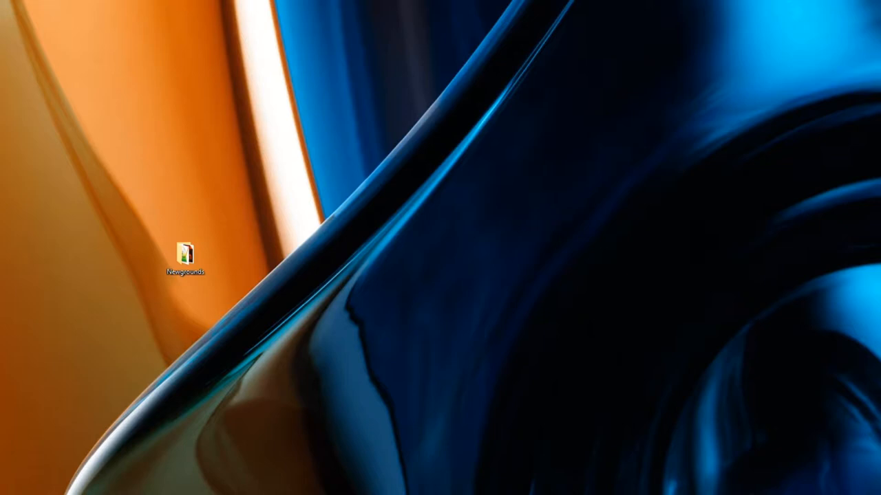
- Open the Newgrounds uploads page listing Game, Animation, Audio, Art and Your Projects
double_click(185, 253)
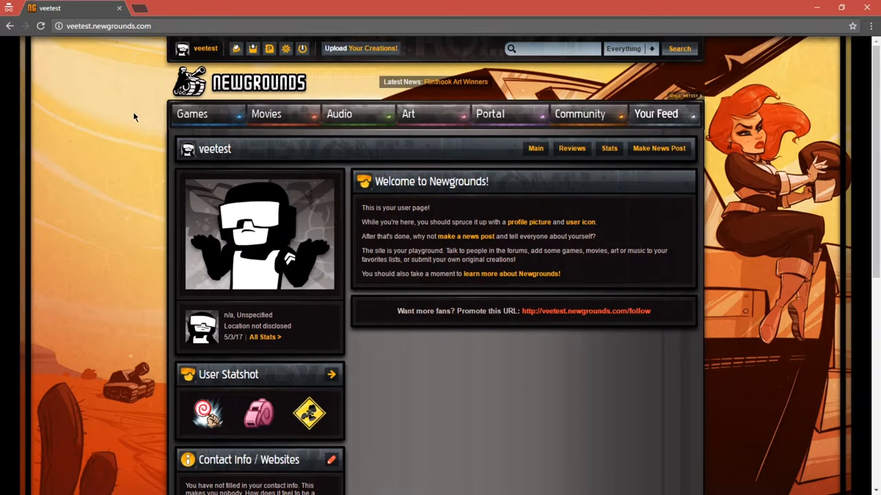
mouse_move(124, 103)
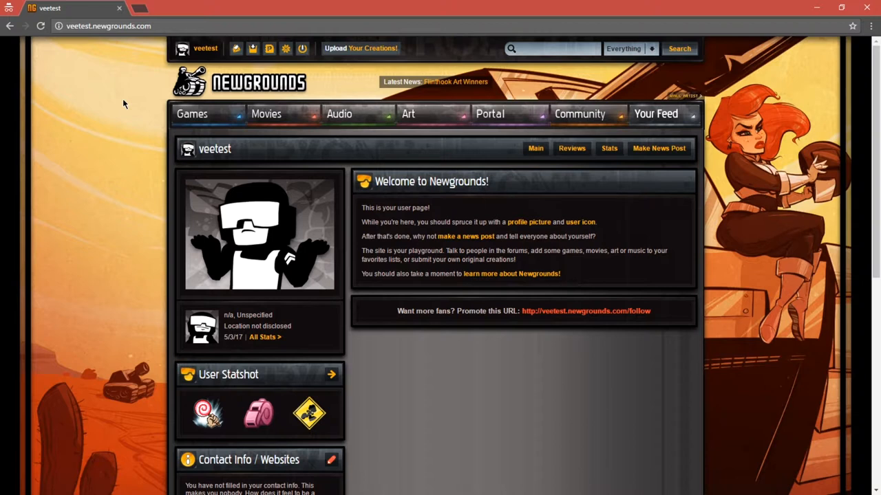
mouse_move(124, 93)
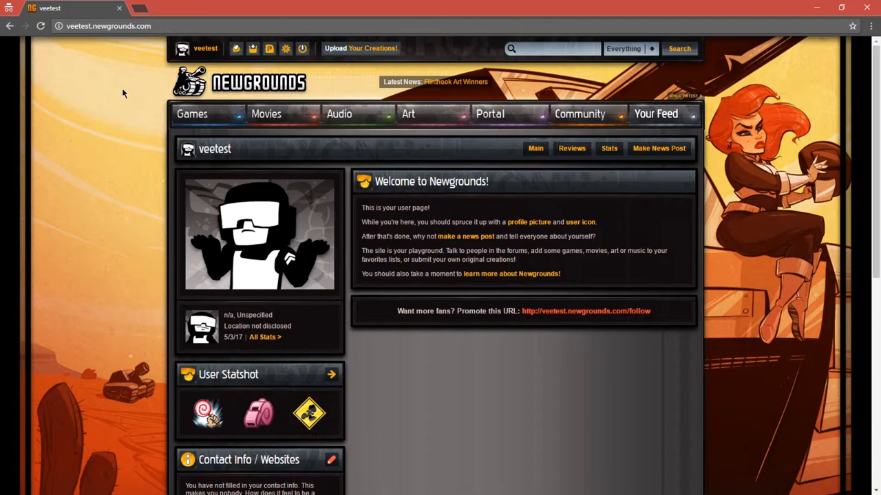
mouse_move(581, 83)
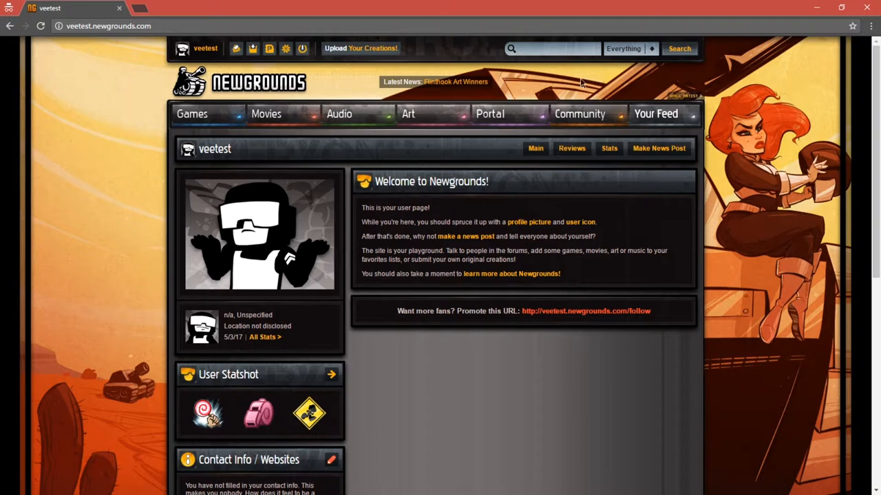
mouse_move(385, 348)
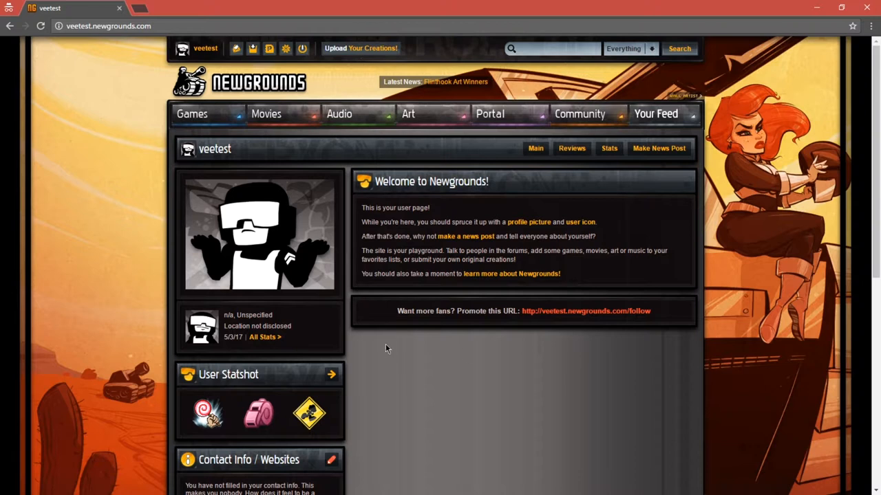
mouse_move(380, 270)
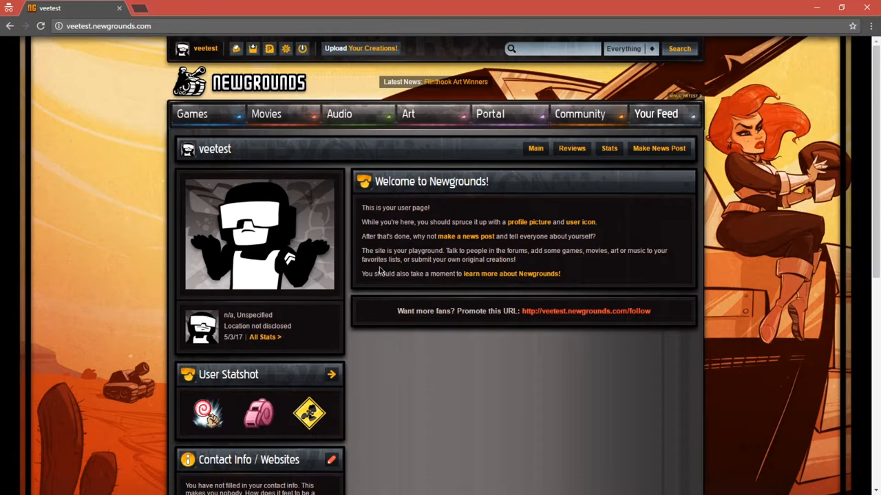
mouse_move(360, 48)
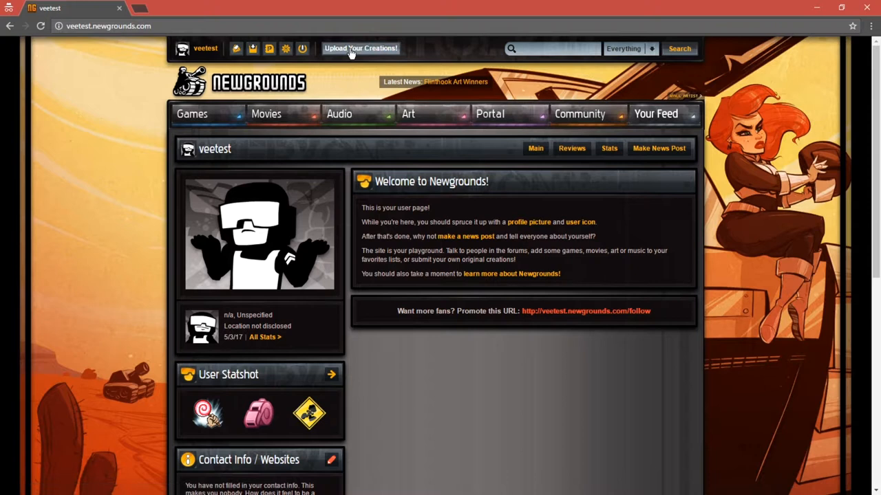
mouse_move(376, 105)
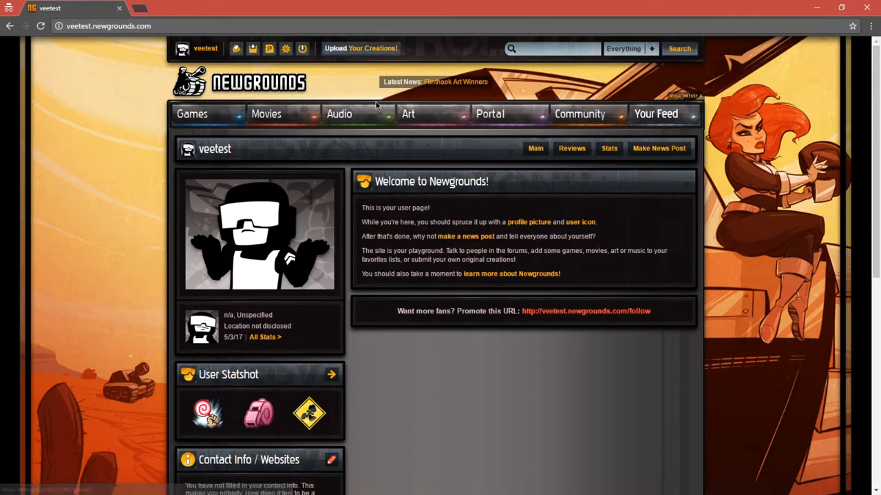
mouse_move(358, 48)
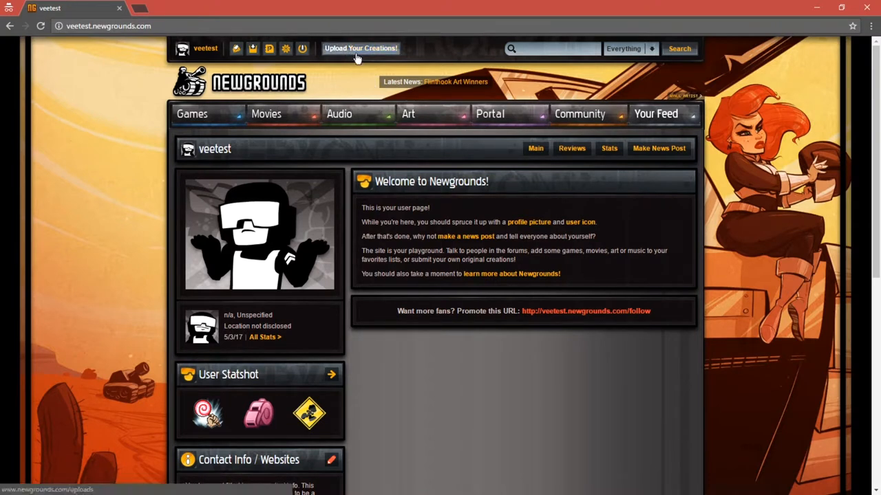
left_click(361, 48)
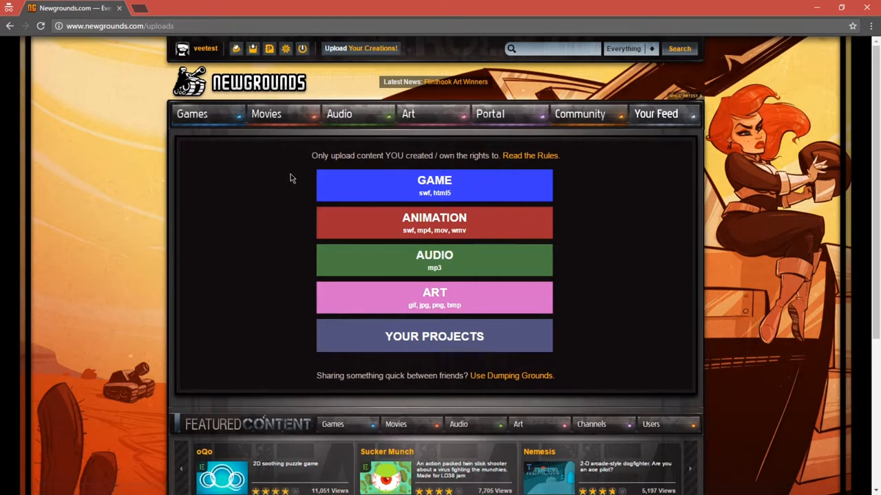
mouse_move(483, 191)
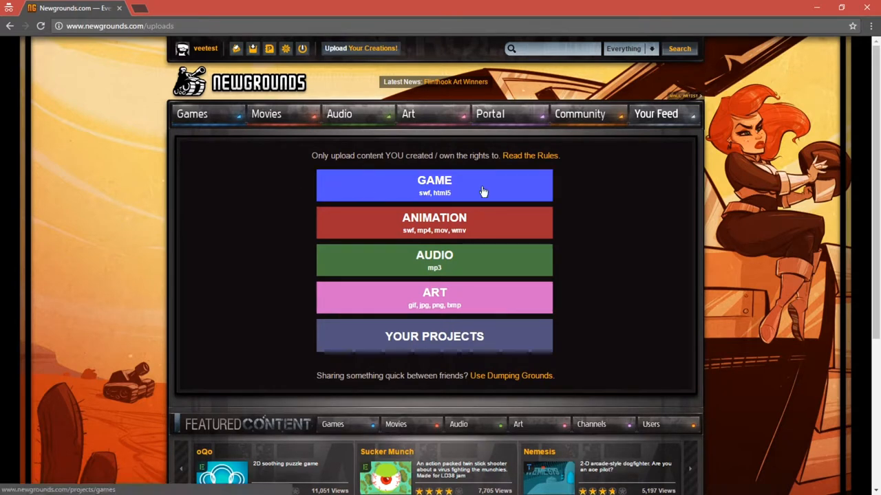
mouse_move(413, 191)
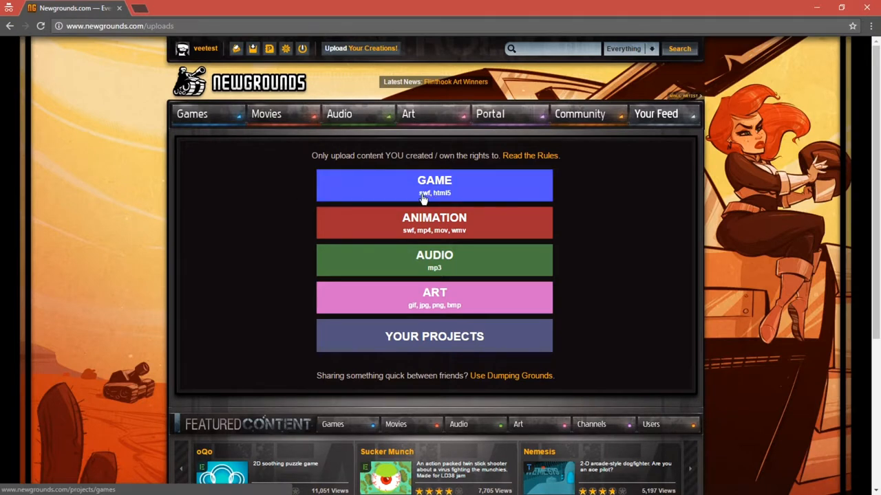
mouse_move(442, 202)
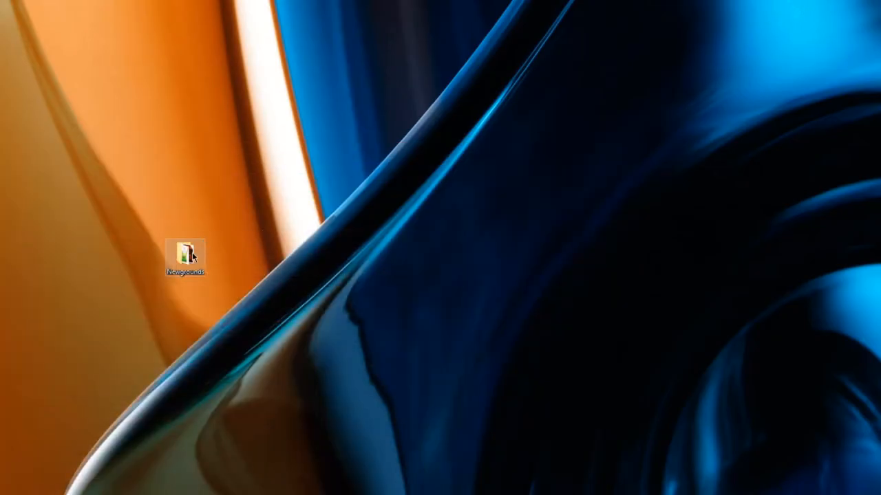
- Open the Newgrounds folder and point out ghostbattler.apk, Tap Frenzy Final.fla and Tap Frenzy Final.swf
double_click(185, 251)
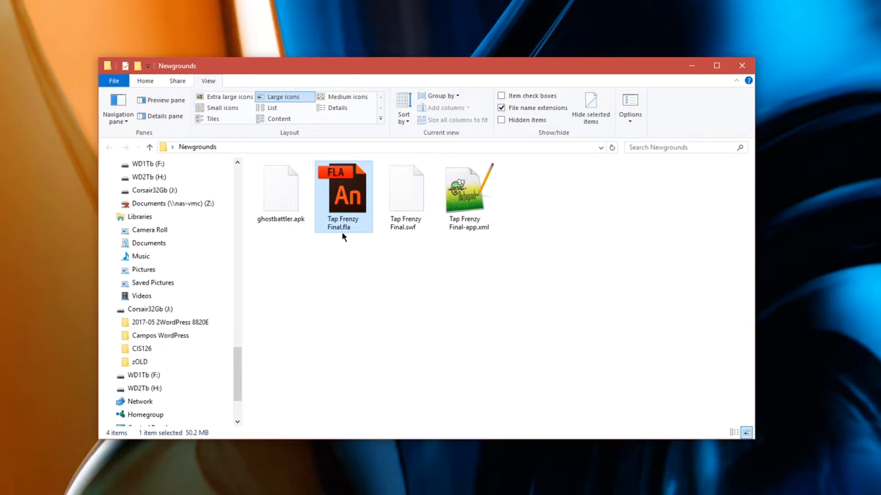
mouse_move(356, 219)
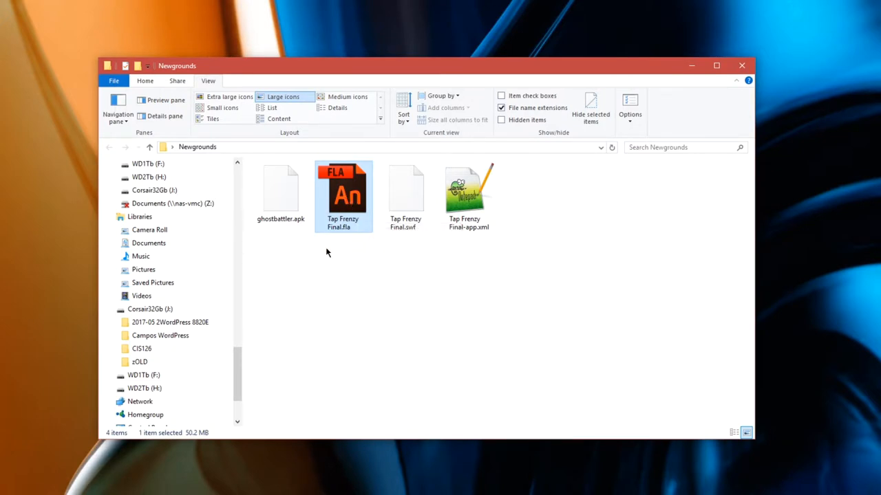
left_click(281, 192)
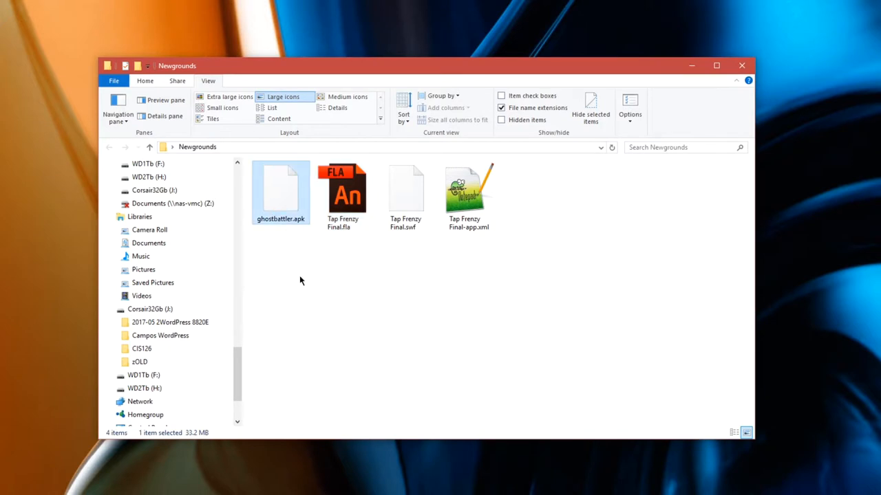
mouse_move(286, 230)
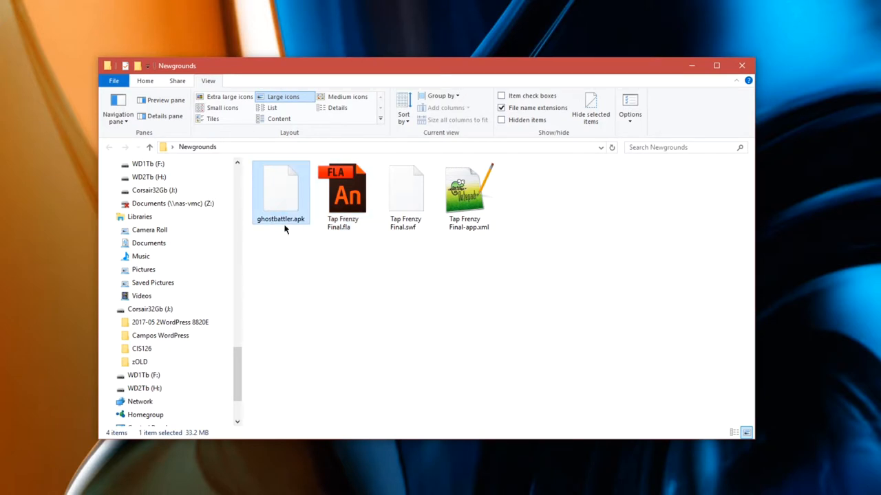
mouse_move(280, 199)
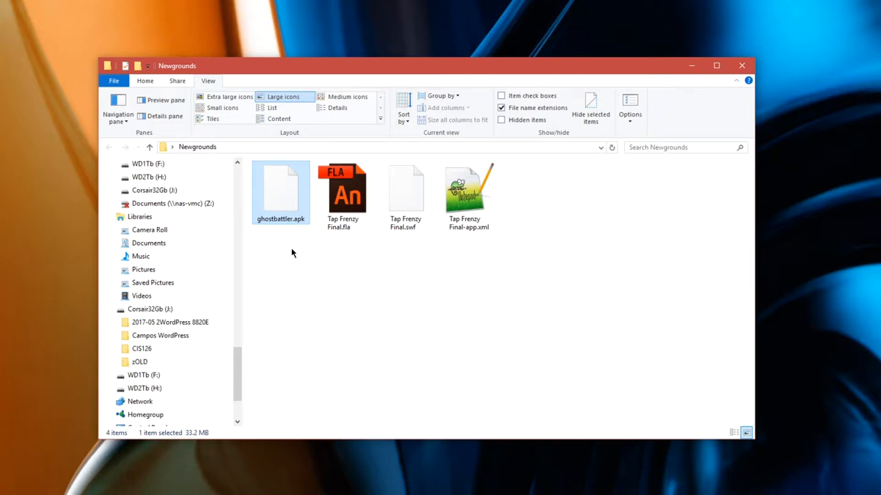
mouse_move(280, 201)
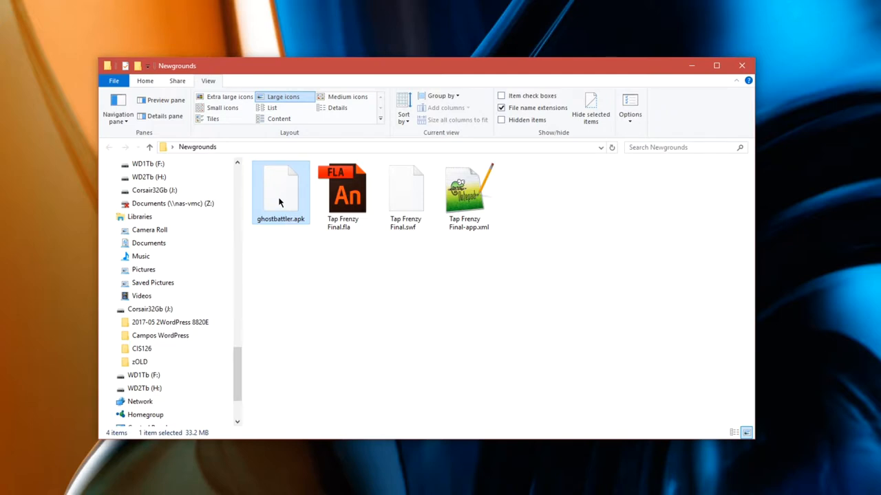
mouse_move(290, 237)
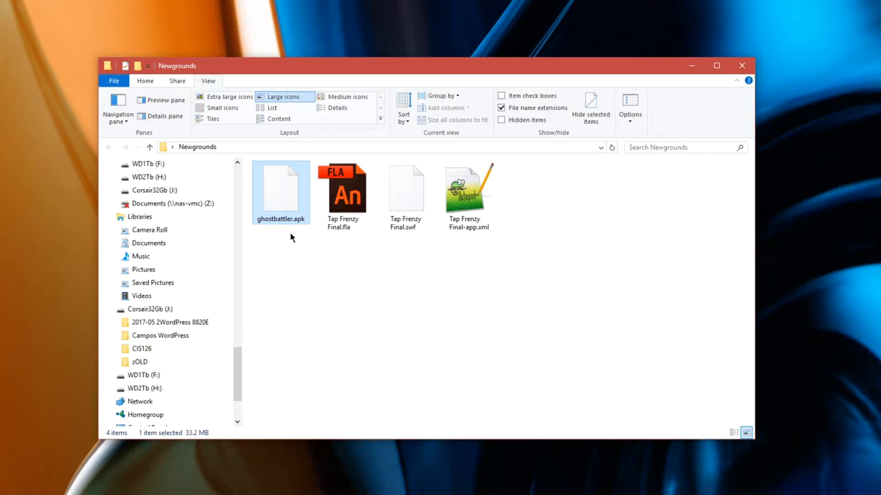
left_click(405, 193)
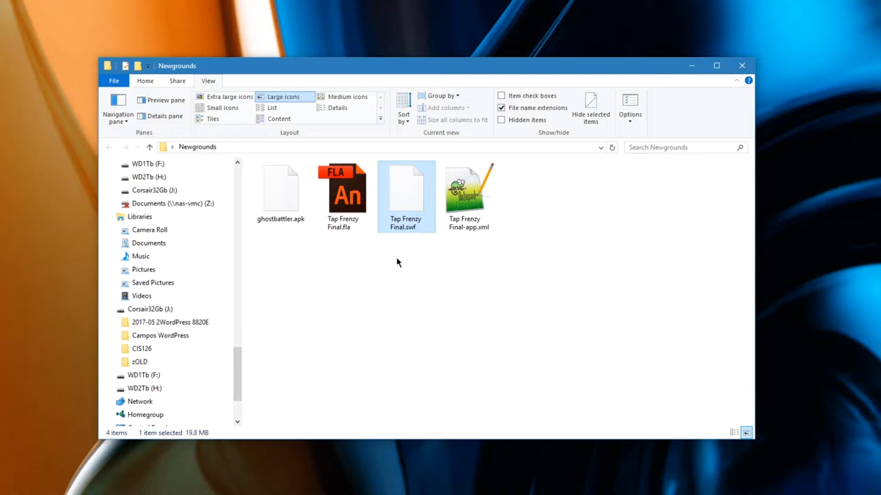
left_click(342, 191)
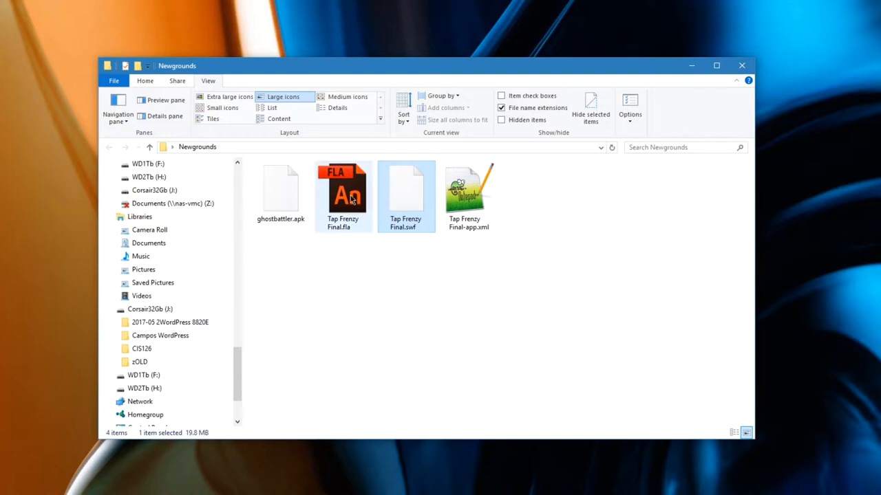
left_click(405, 193)
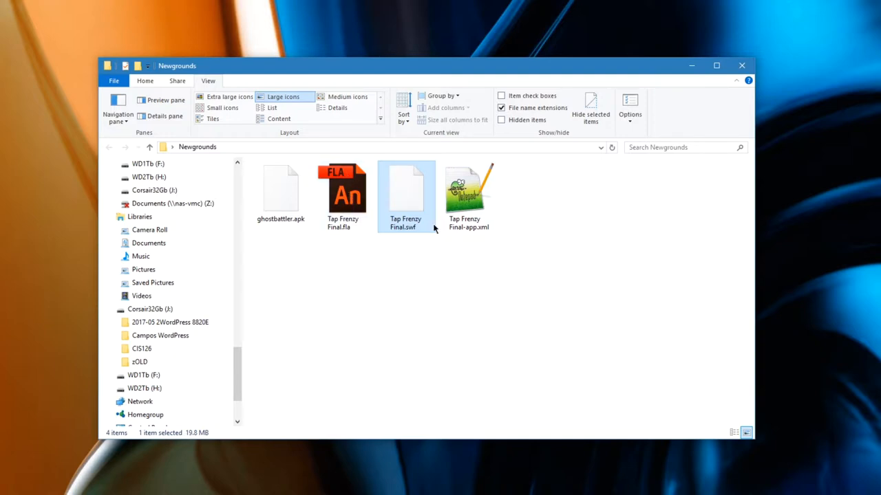
mouse_move(435, 257)
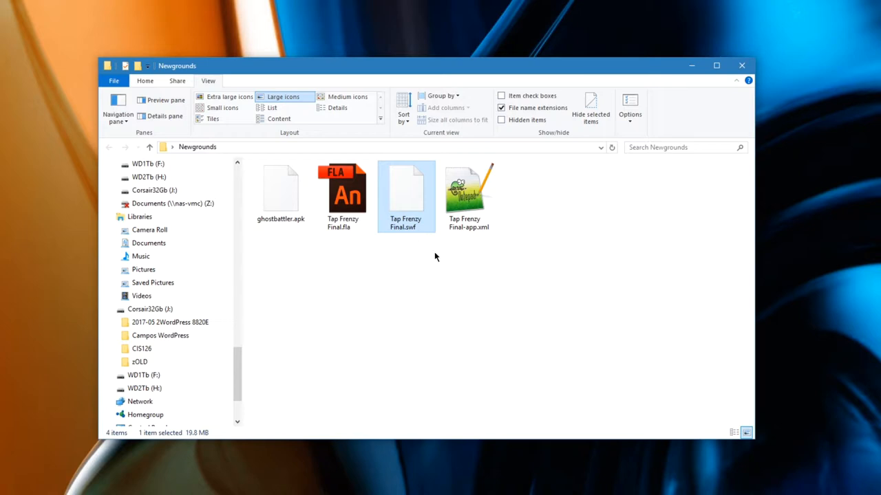
mouse_move(408, 258)
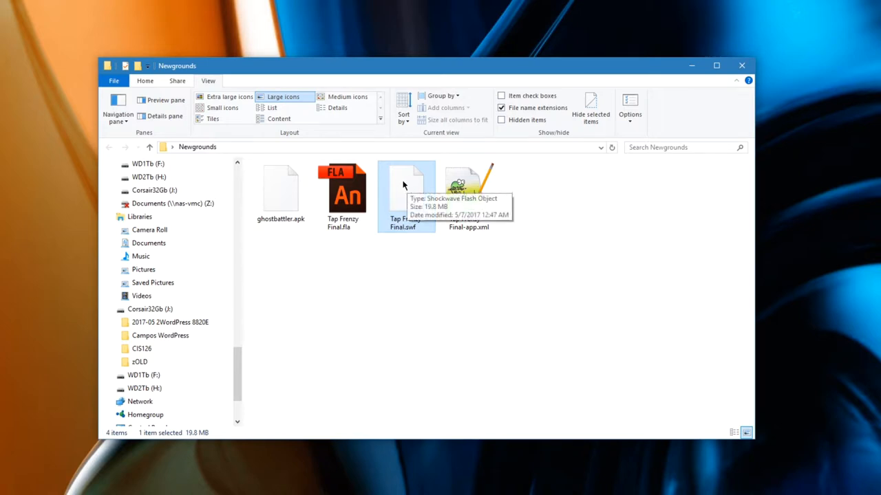
mouse_move(394, 285)
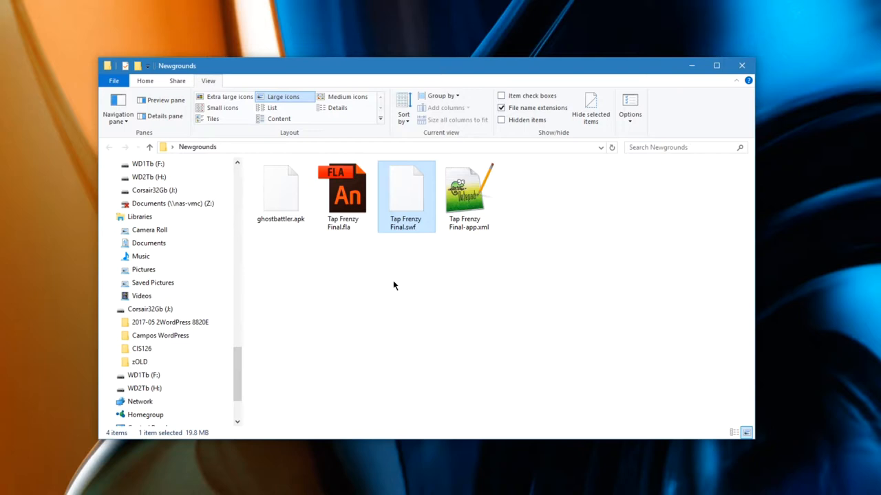
mouse_move(386, 281)
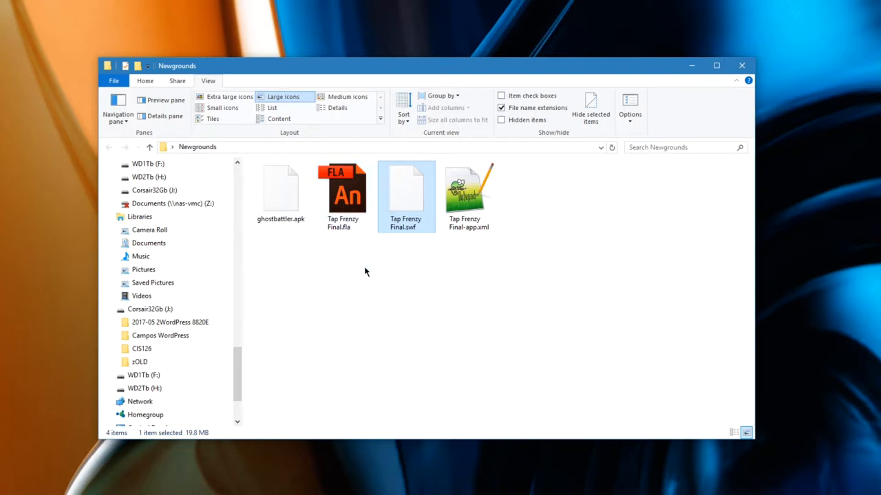
mouse_move(366, 289)
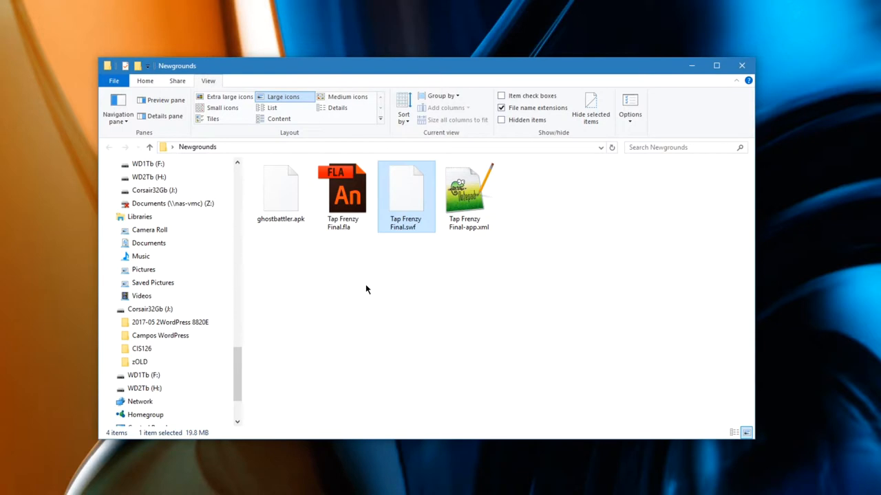
mouse_move(358, 276)
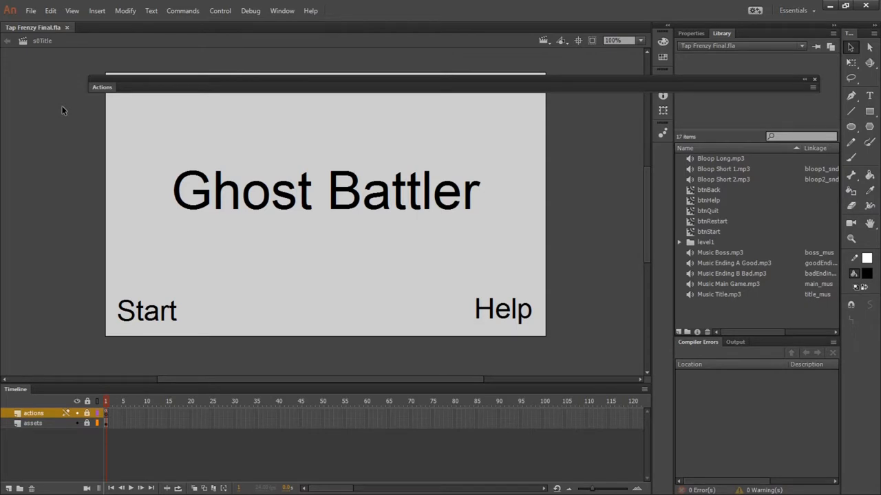
- Show Tap Frenzy Final.fla's document properties with its AIR 23.0 for Android target
left_click(691, 33)
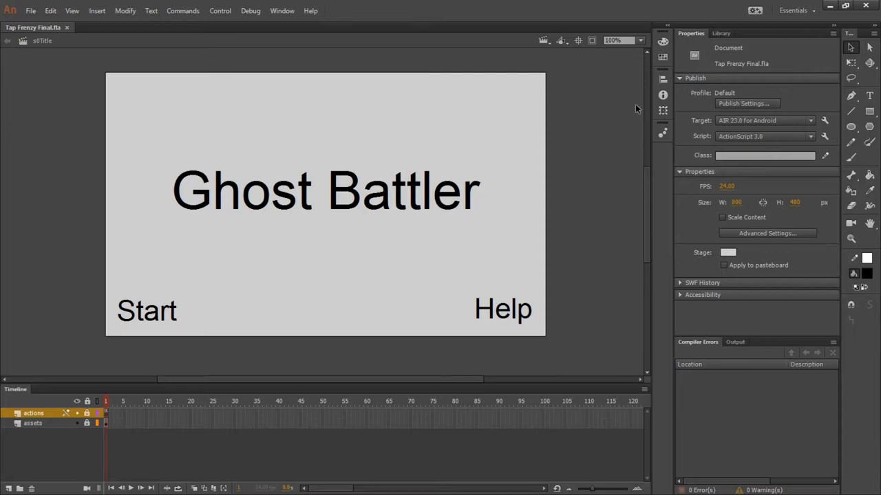
mouse_move(703, 126)
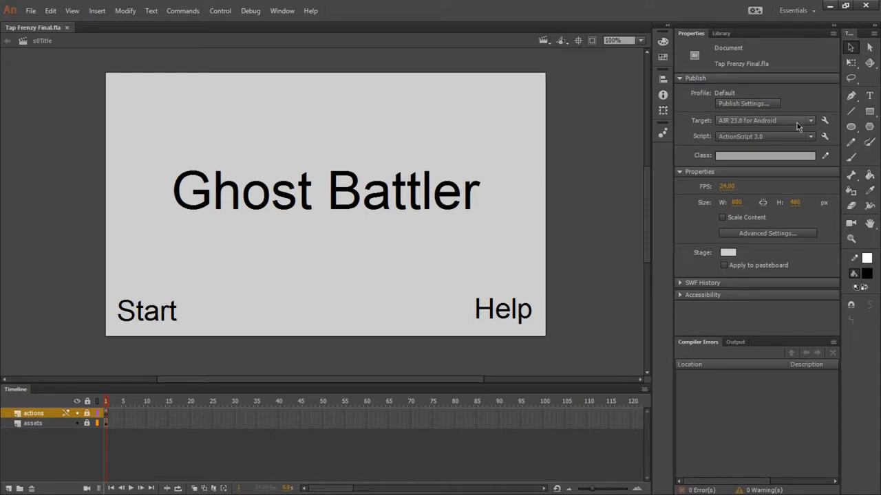
- Change the publish target from AIR 23.0 for Android to Flash Player 23
left_click(809, 121)
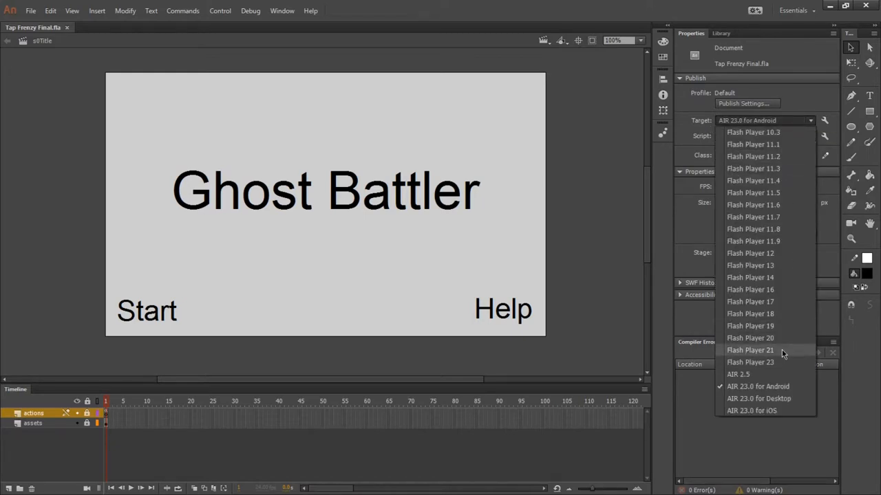
mouse_move(757, 361)
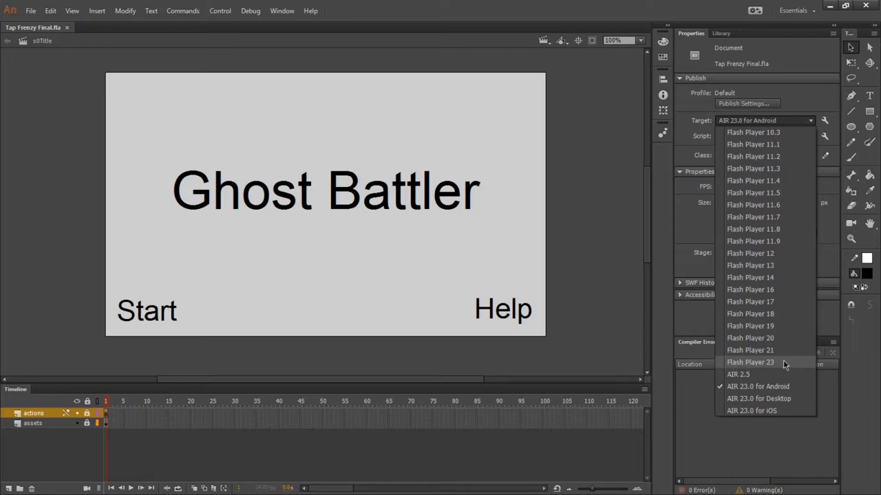
mouse_move(769, 301)
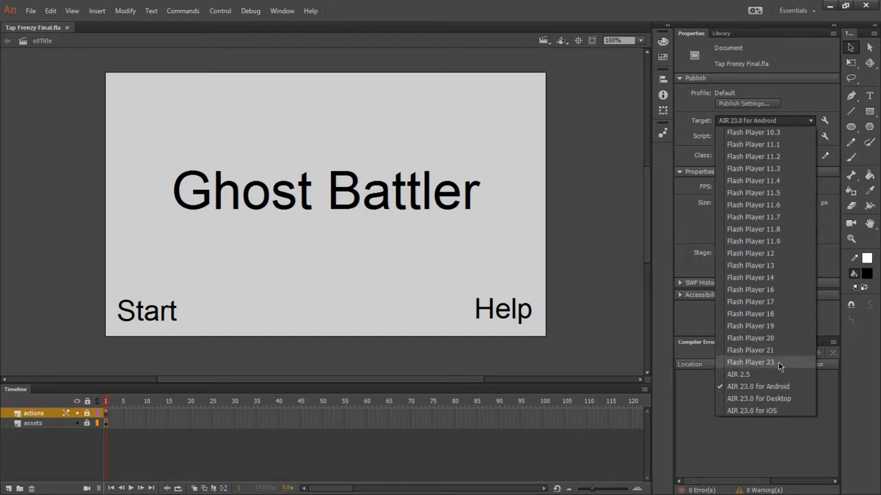
mouse_move(769, 368)
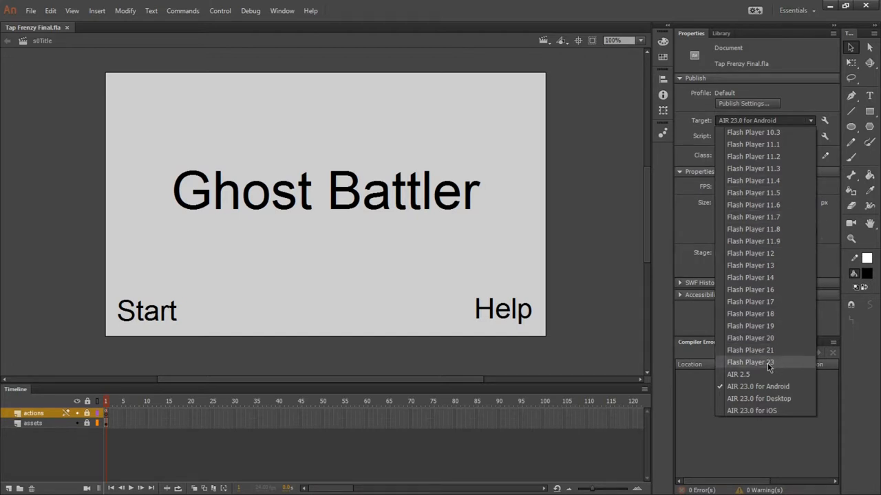
left_click(749, 362)
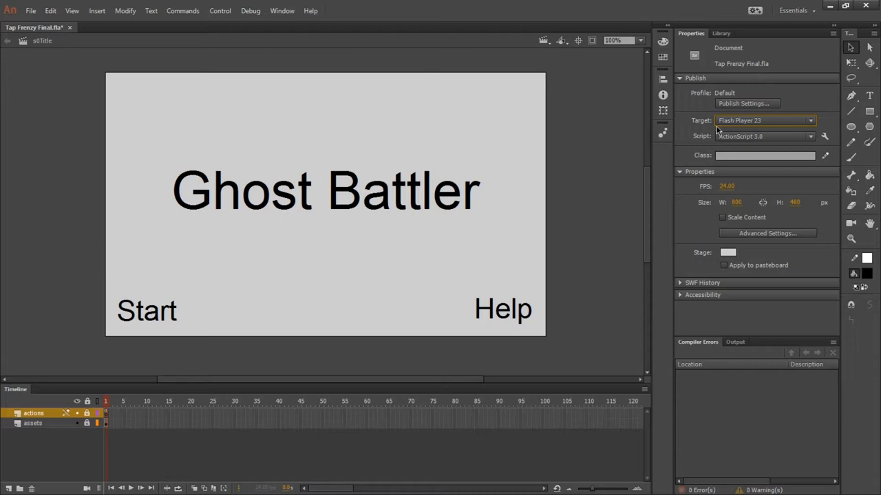
mouse_move(615, 122)
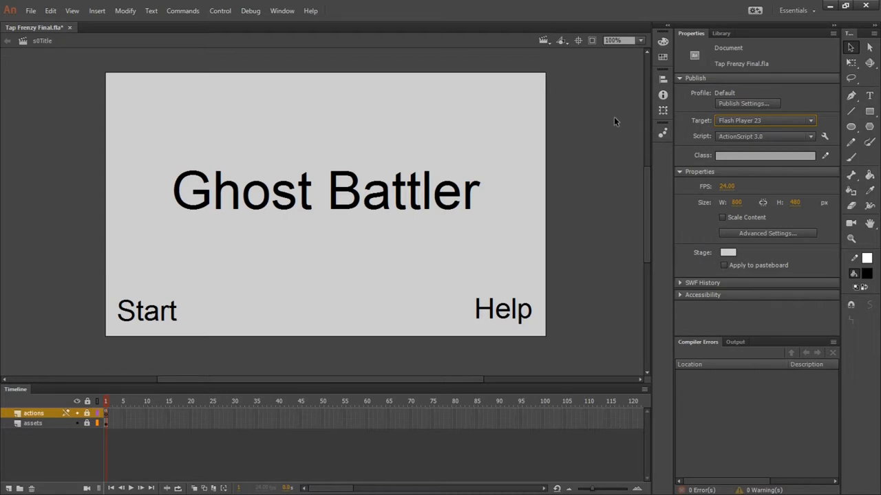
- Publish the Flash Player 23 build, which yields 21 compiler errors
left_click(31, 11)
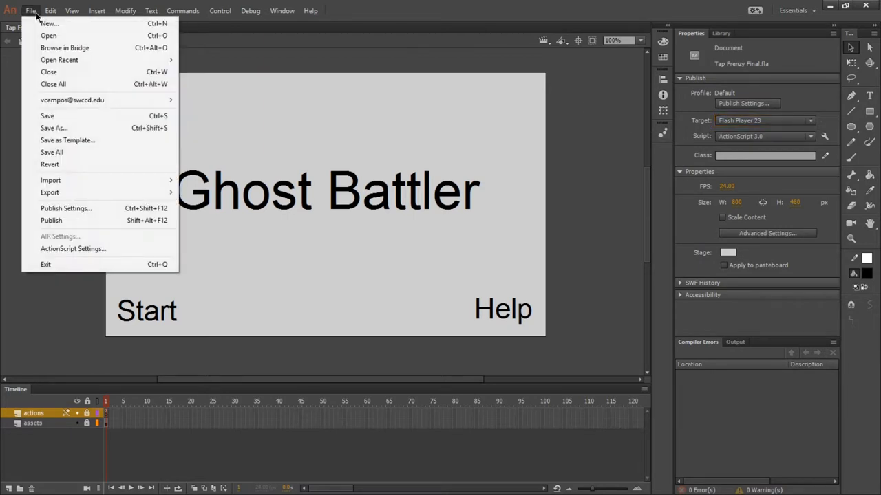
mouse_move(61, 236)
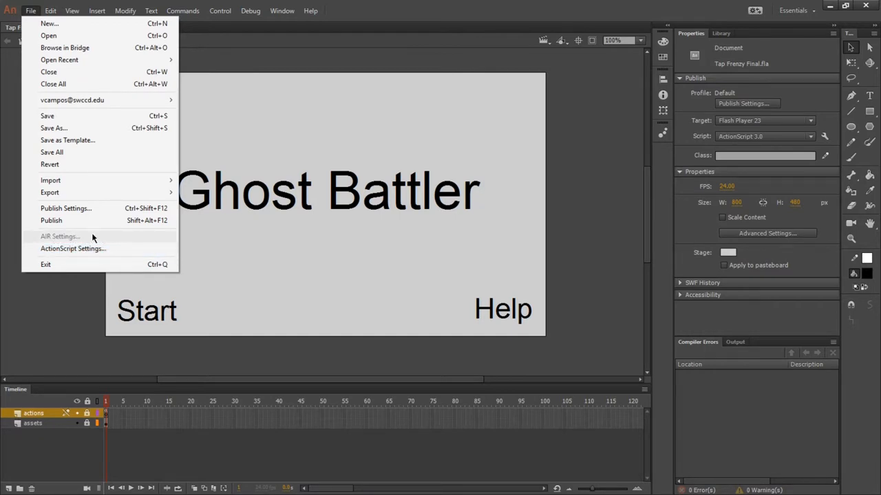
mouse_move(60, 223)
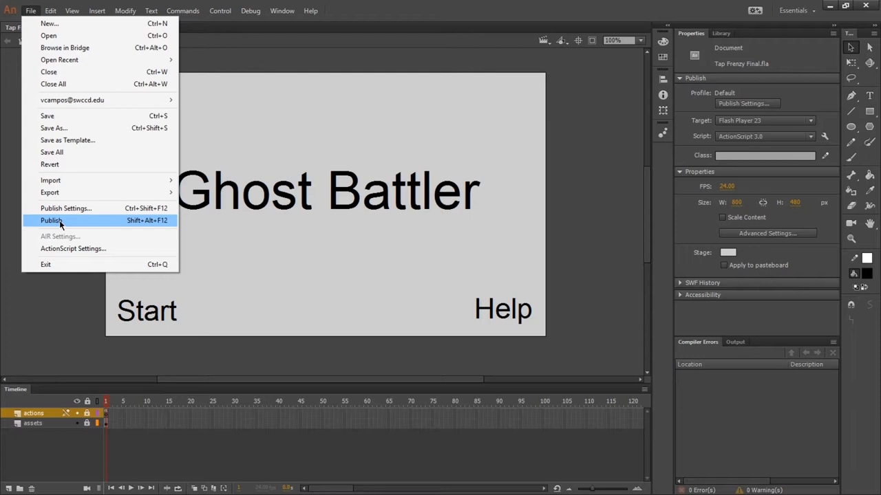
left_click(51, 221)
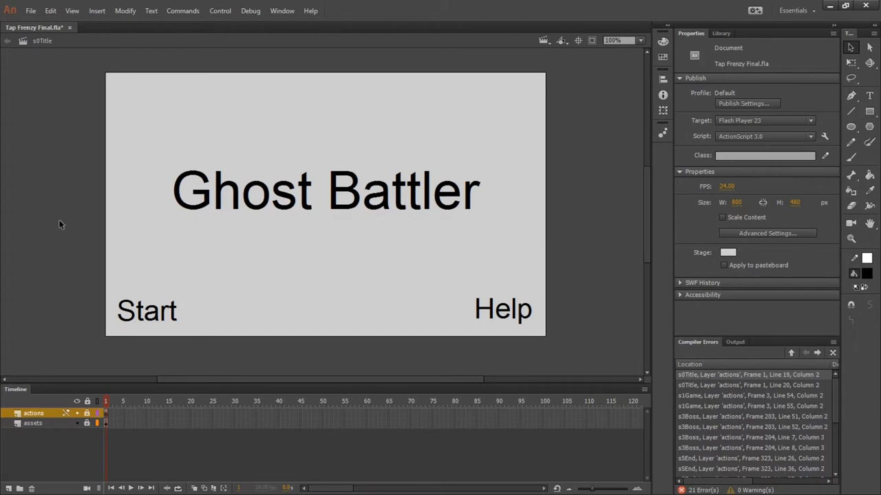
mouse_move(664, 396)
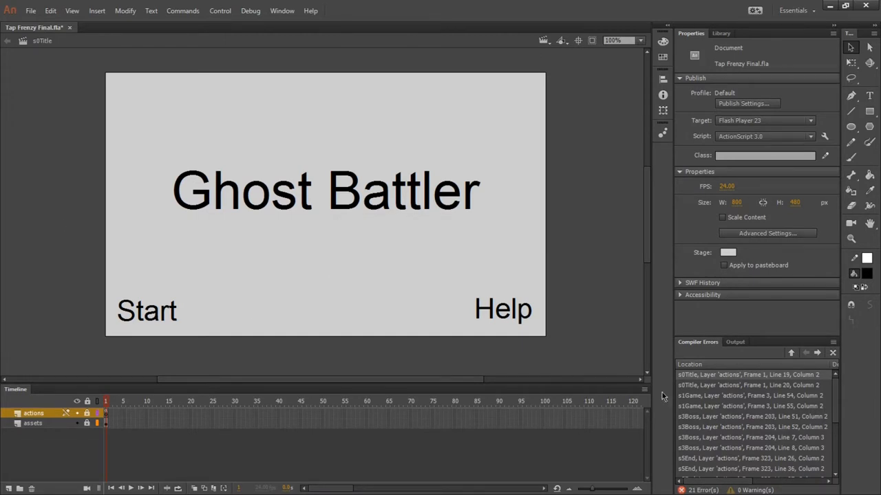
mouse_move(686, 345)
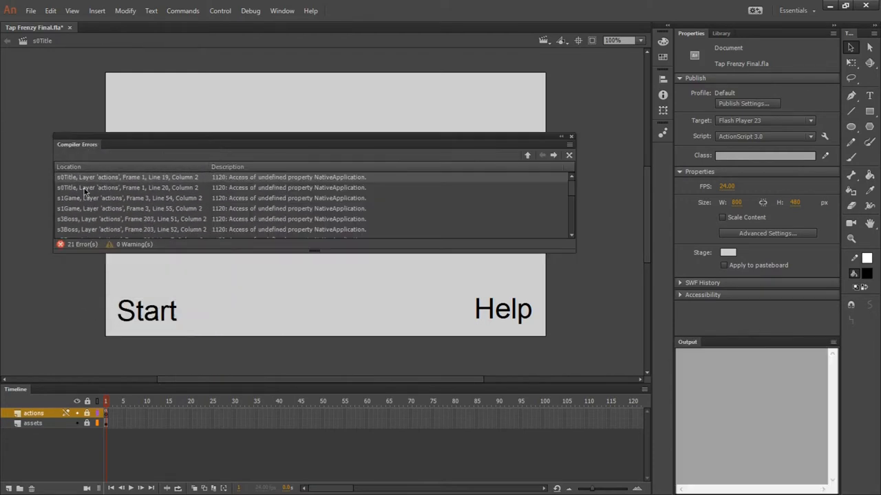
mouse_move(316, 251)
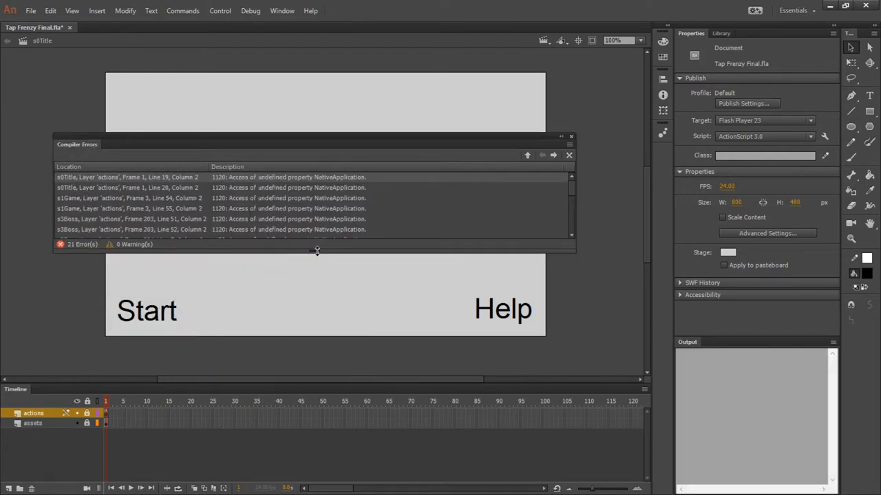
- Enlarge the Compiler Errors panel to show all 21 NativeApplication 1120 errors
left_click_drag(316, 249, 327, 364)
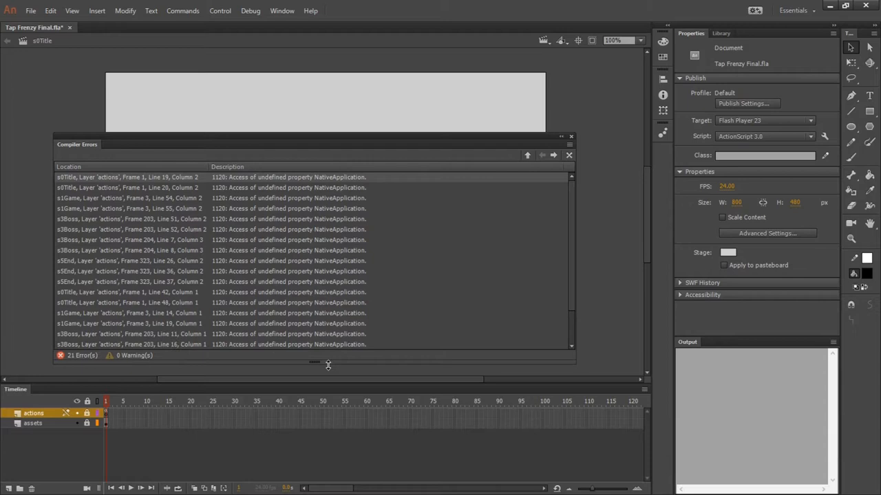
left_click_drag(327, 364, 333, 432)
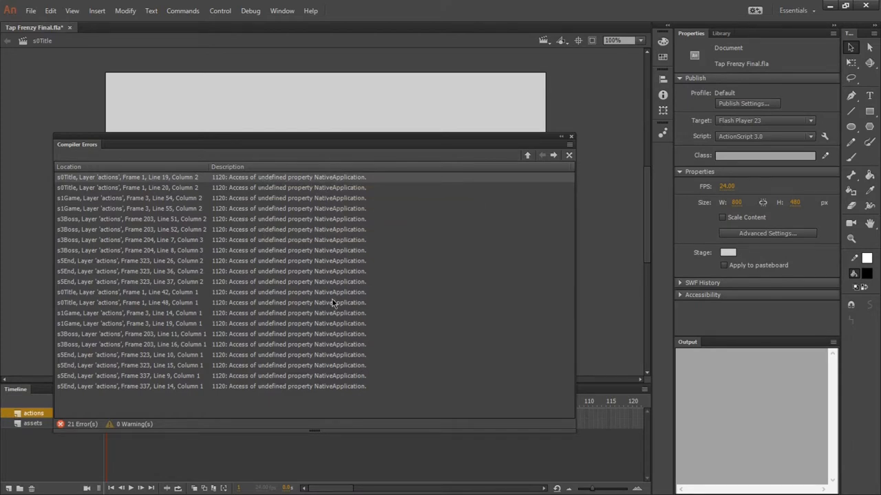
mouse_move(273, 180)
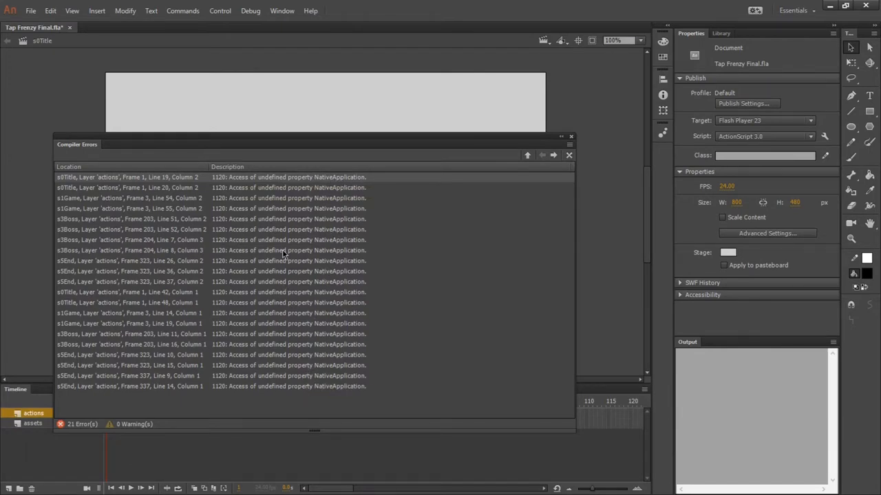
mouse_move(430, 330)
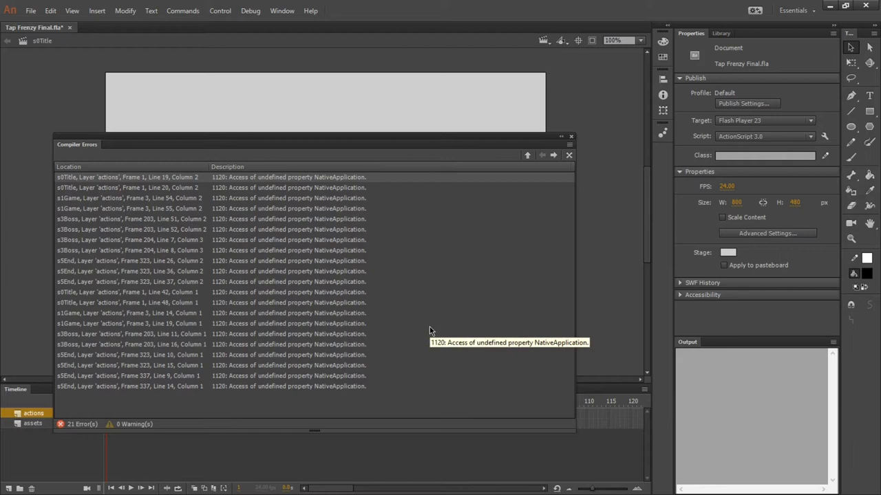
mouse_move(376, 273)
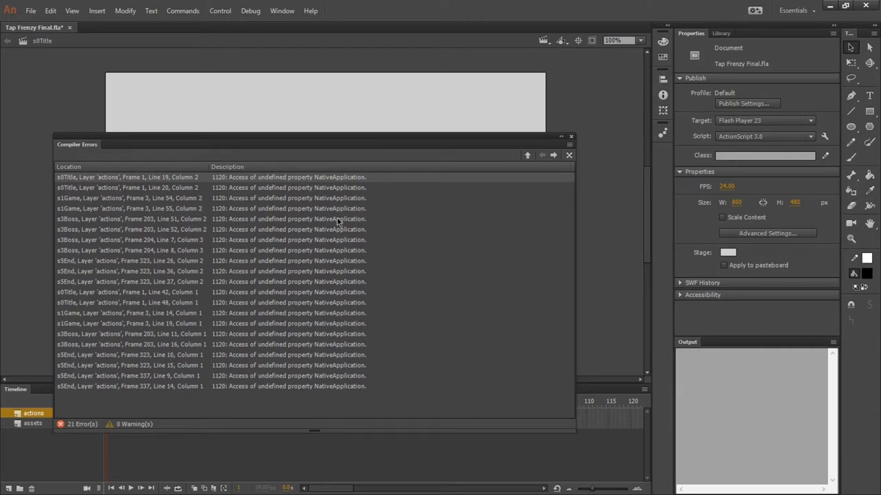
mouse_move(303, 185)
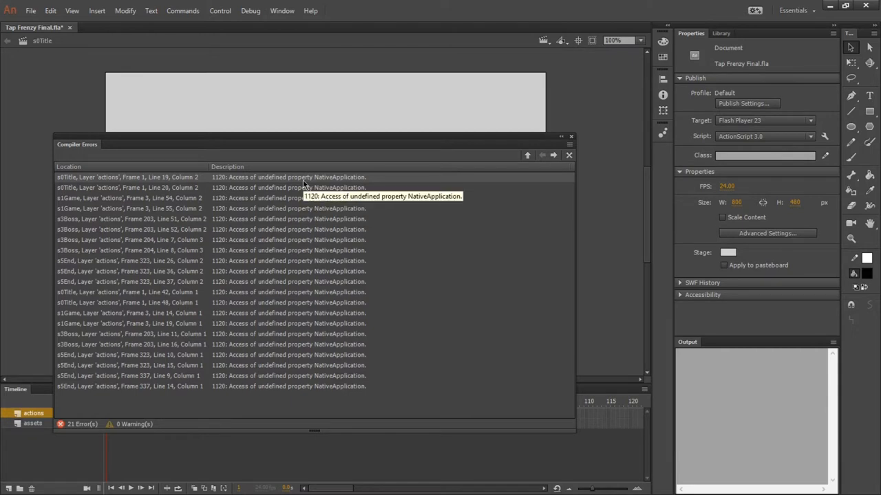
mouse_move(721, 127)
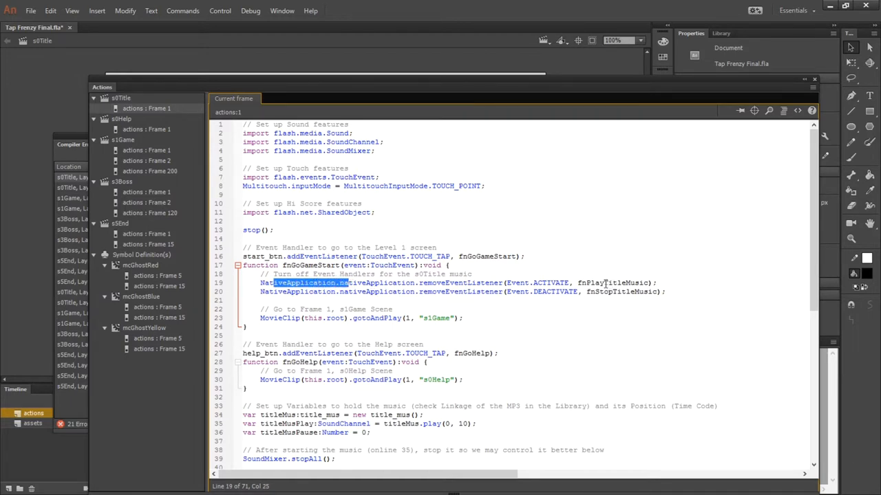
- Delete the NativeApplication listener lines from the s0Title and s5End frame 15 scripts
left_click(603, 282)
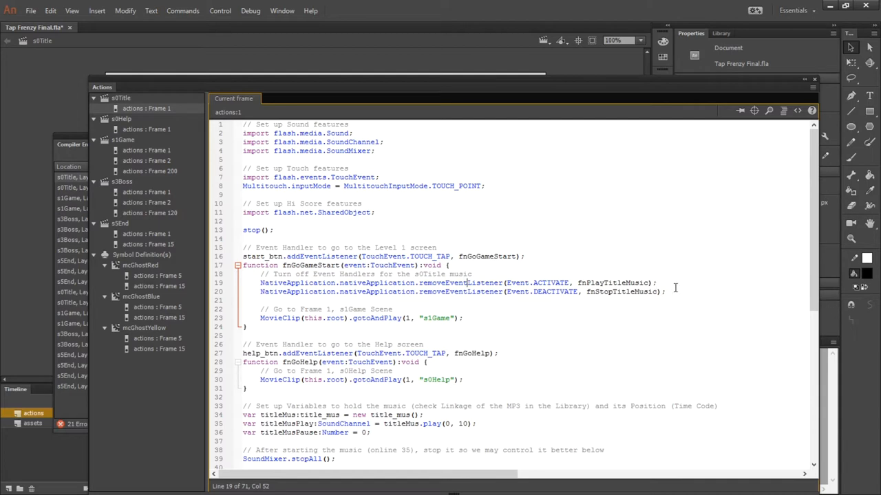
left_click_drag(507, 291, 666, 291)
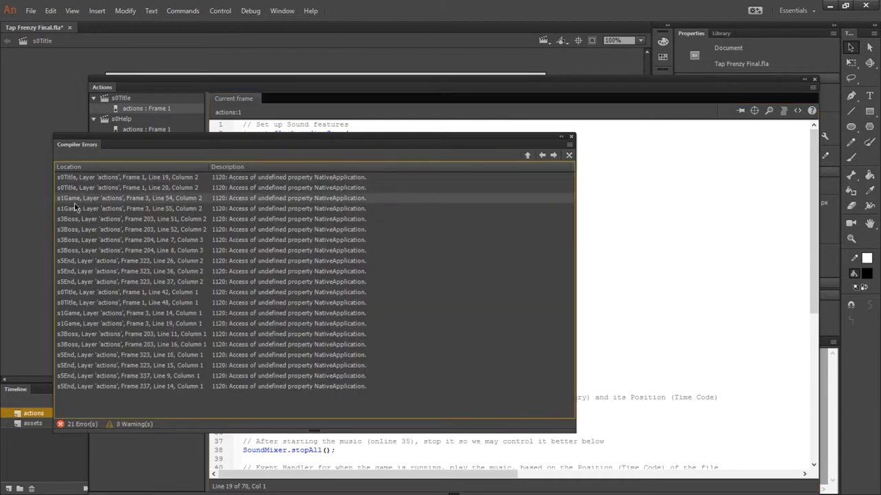
mouse_move(271, 391)
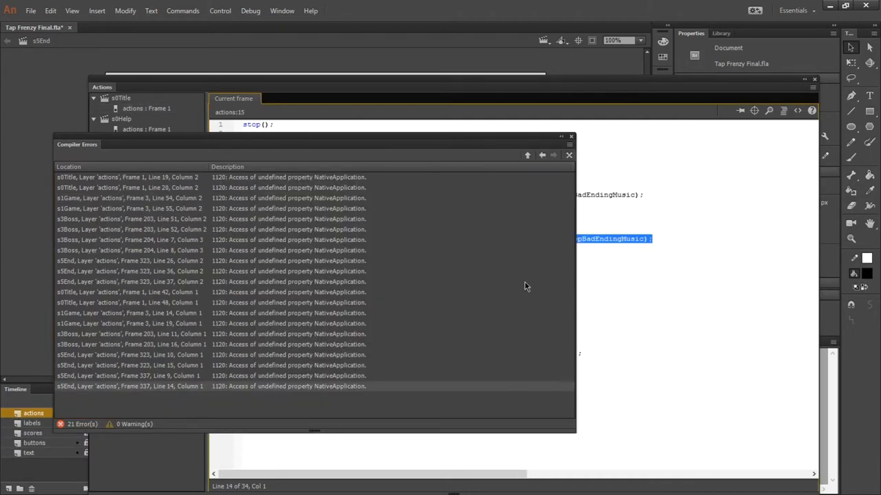
left_click(568, 155)
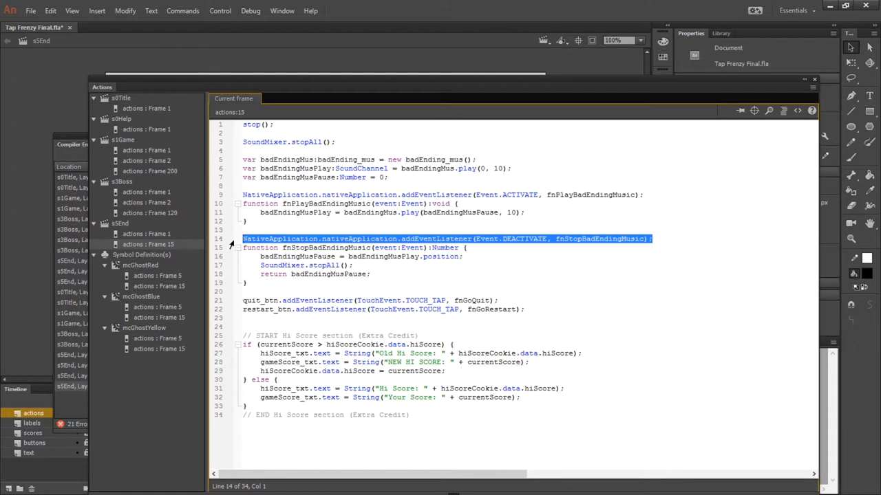
mouse_move(519, 245)
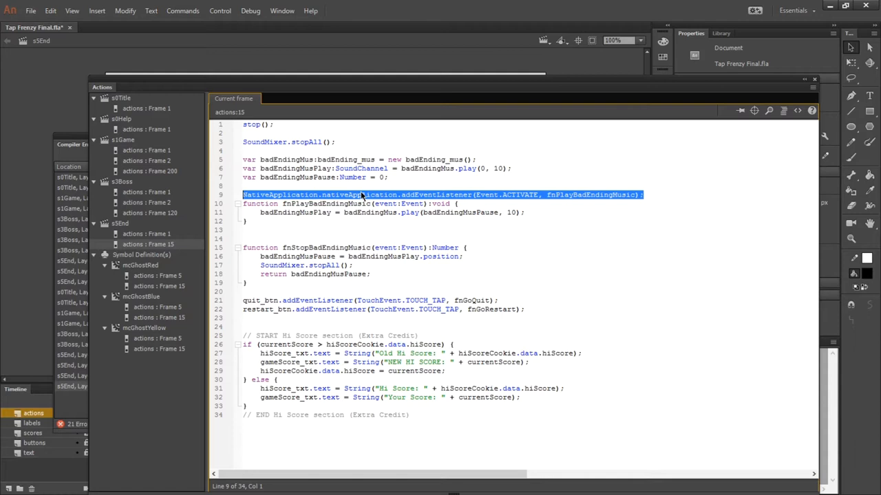
key("Delete")
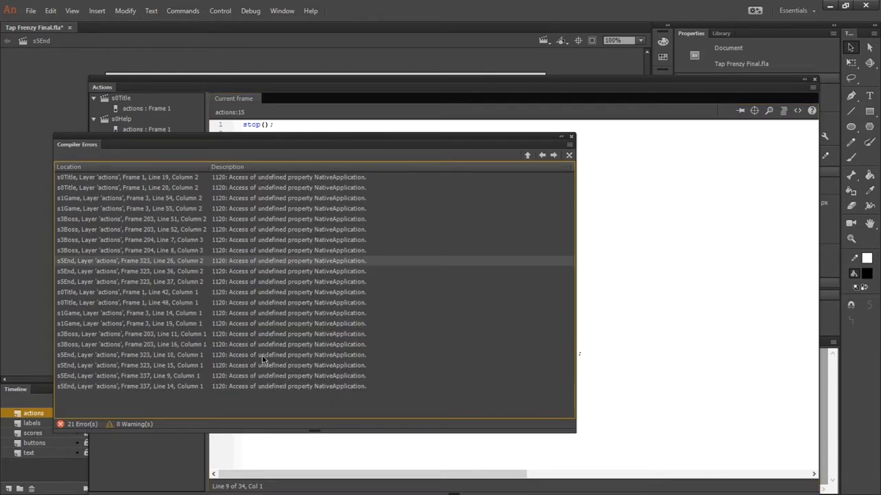
left_click(568, 154)
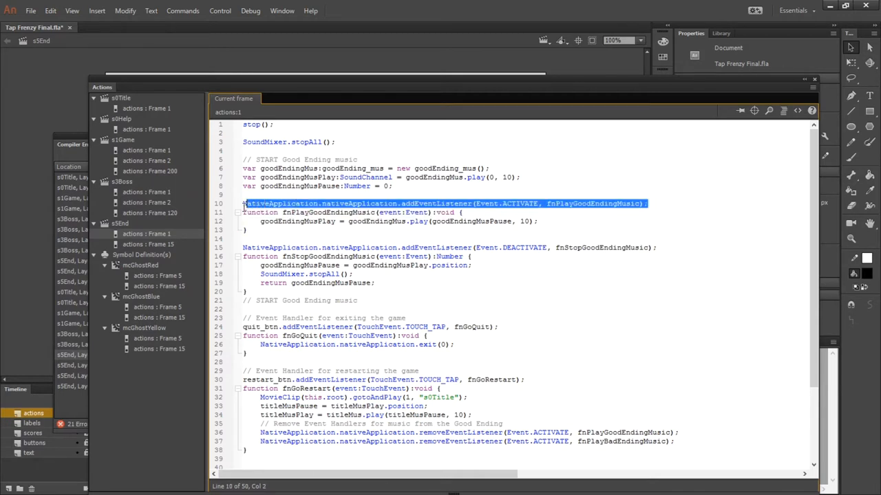
- Remove the NativeApplication lines from s5End frame 1, then show s3Boss frame 1's script
key("Delete")
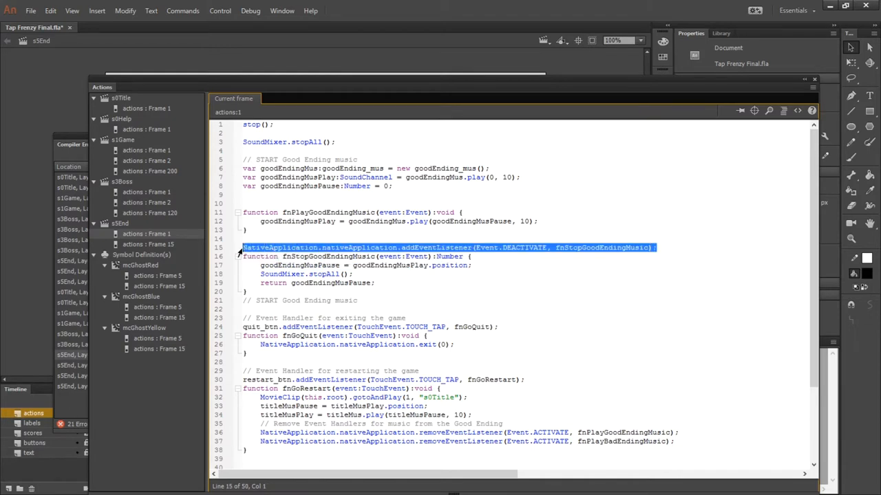
scroll("down", 3)
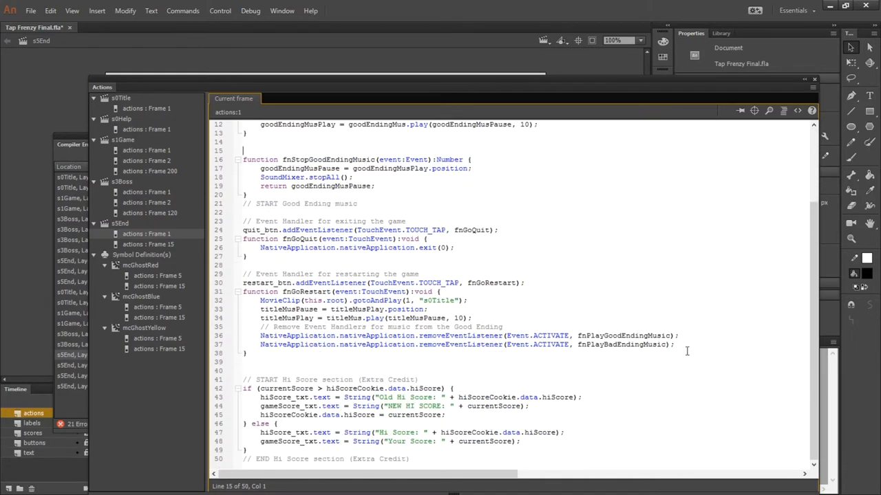
left_click_drag(260, 336, 674, 344)
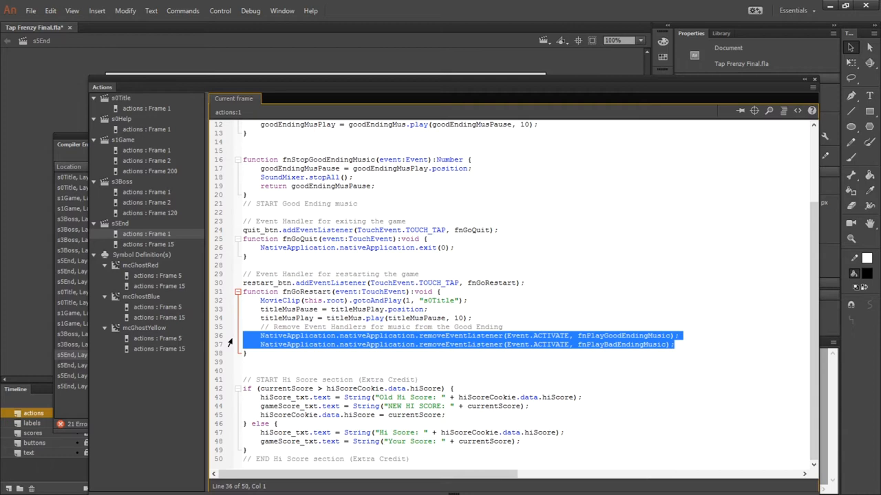
key("Delete")
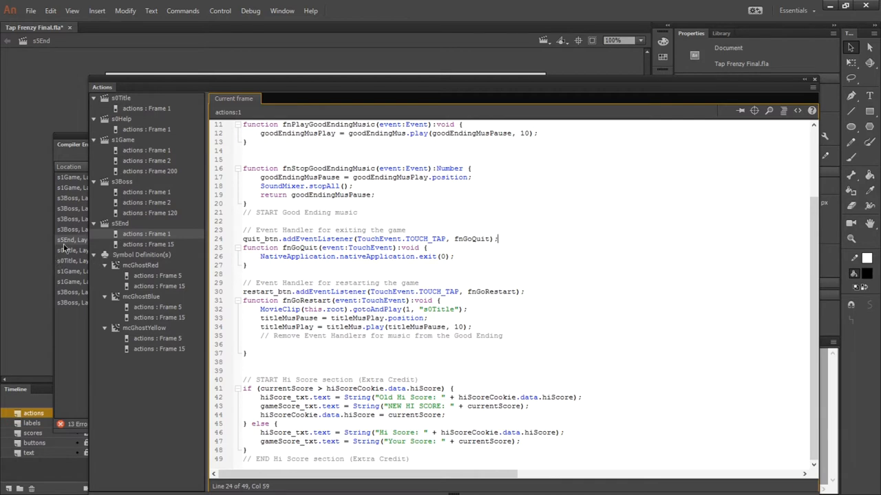
triple_click(356, 256)
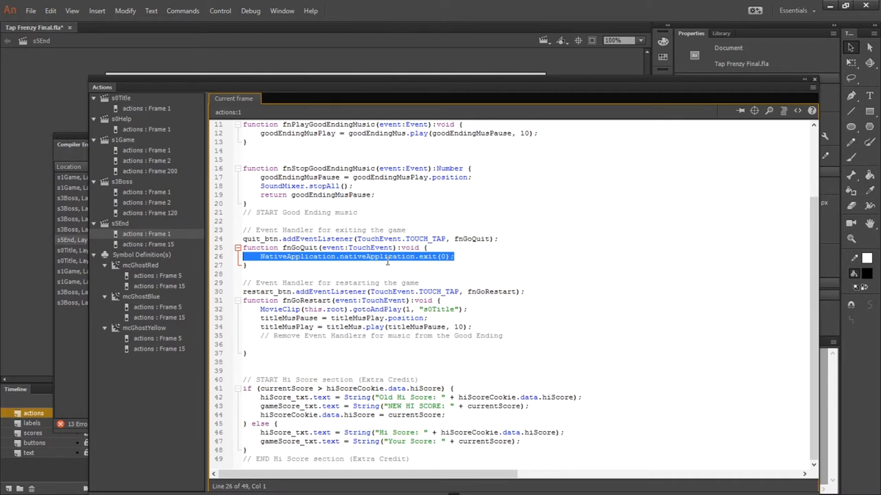
left_click(146, 192)
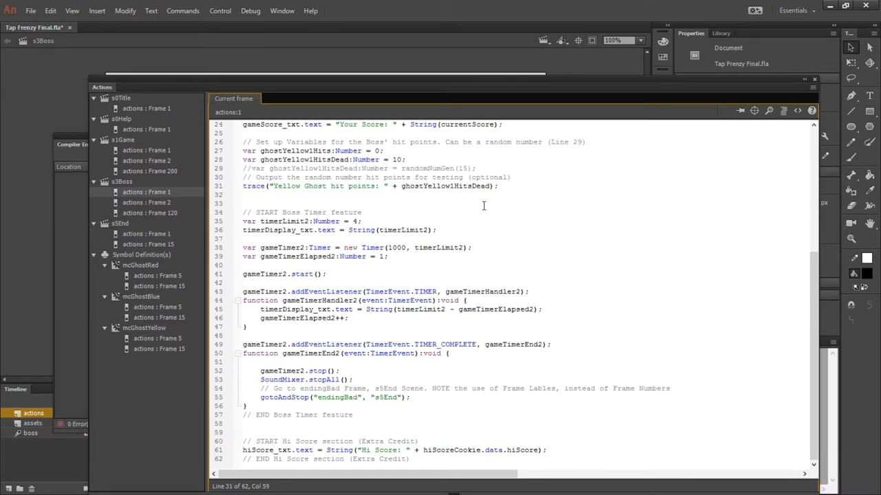
- Republish the edited game as Tap Frenzy Final.swf
left_click(483, 186)
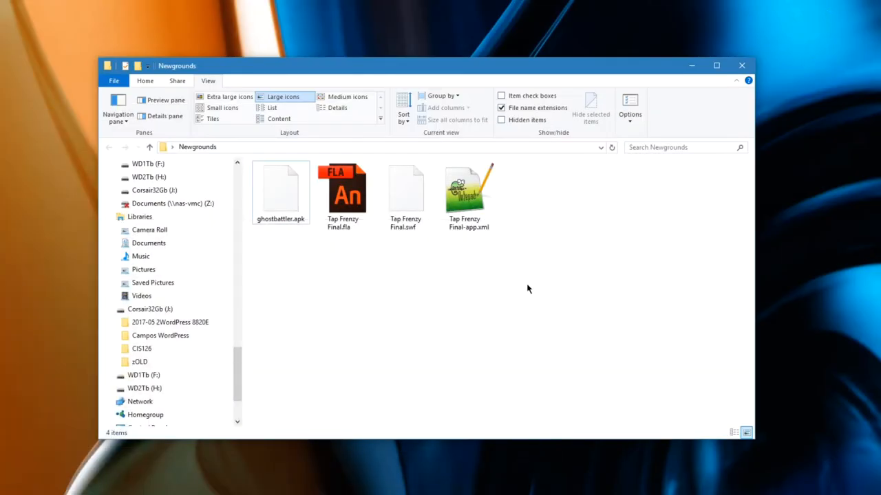
- Select Tap Frenzy Final.swf to confirm its 19.8 MB file size
left_click(406, 193)
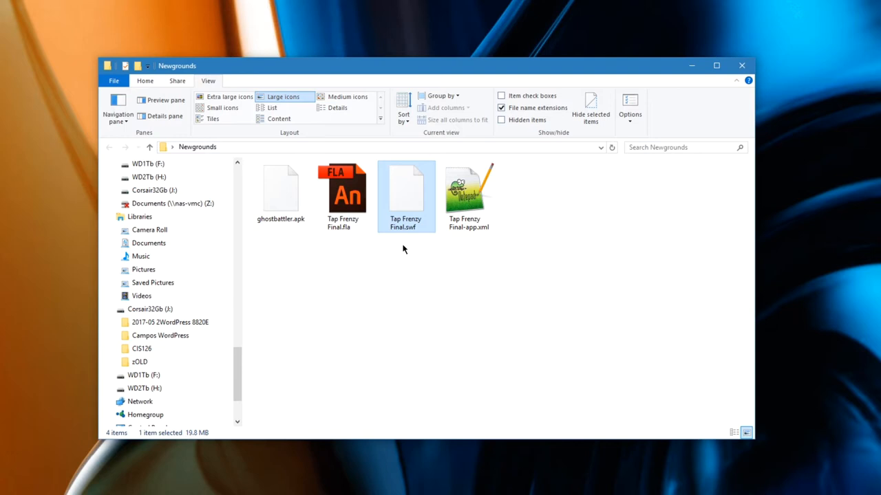
mouse_move(413, 205)
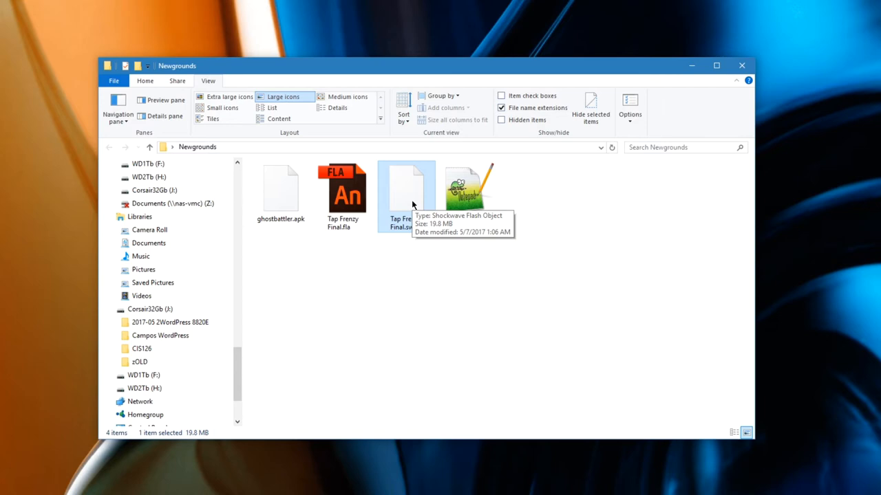
mouse_move(406, 196)
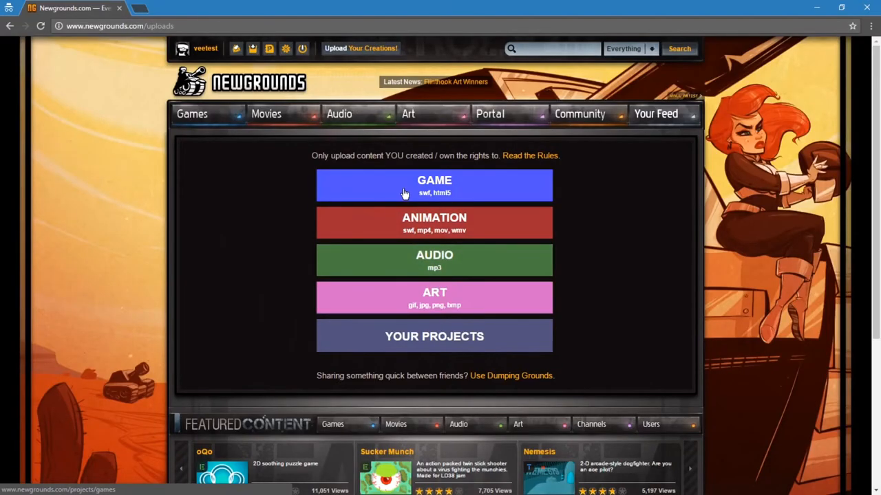
mouse_move(435, 190)
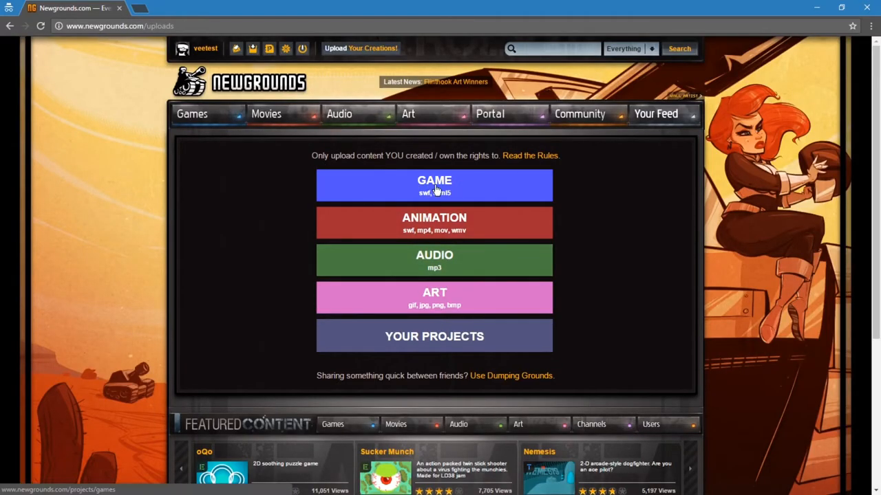
- Create a Newgrounds game project titled 'Tap Frenzy Test'
left_click(434, 185)
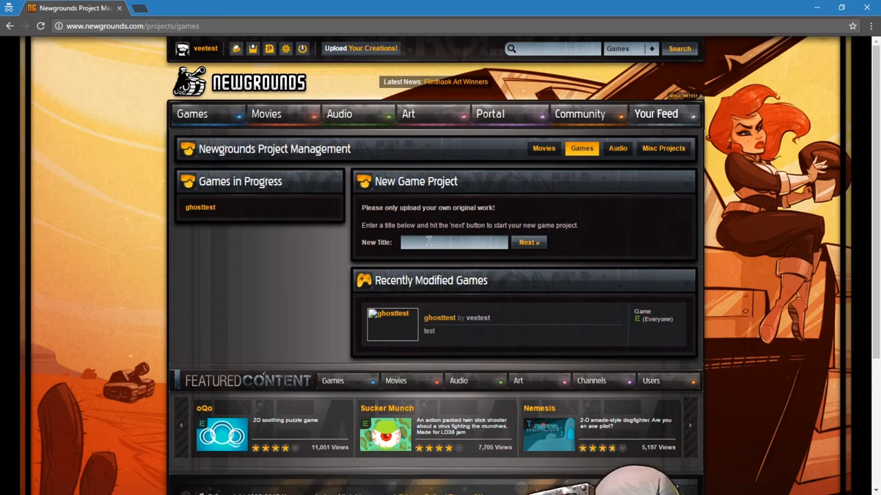
left_click(454, 242)
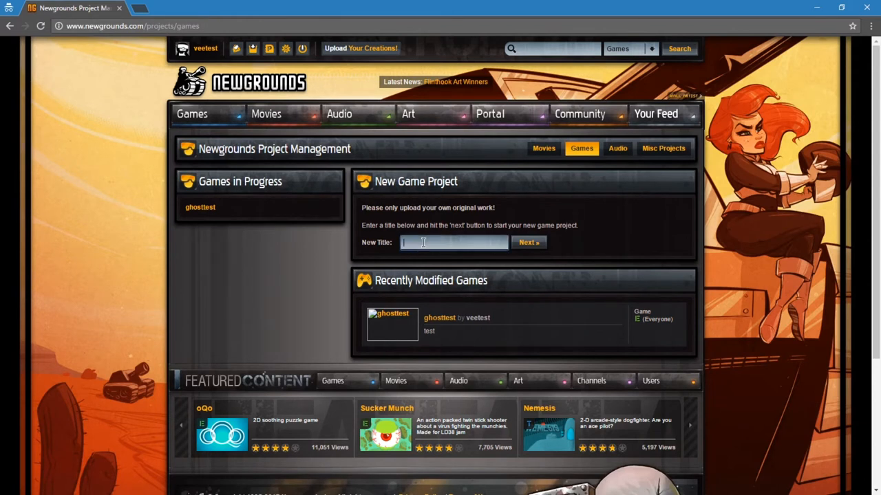
type("Tap")
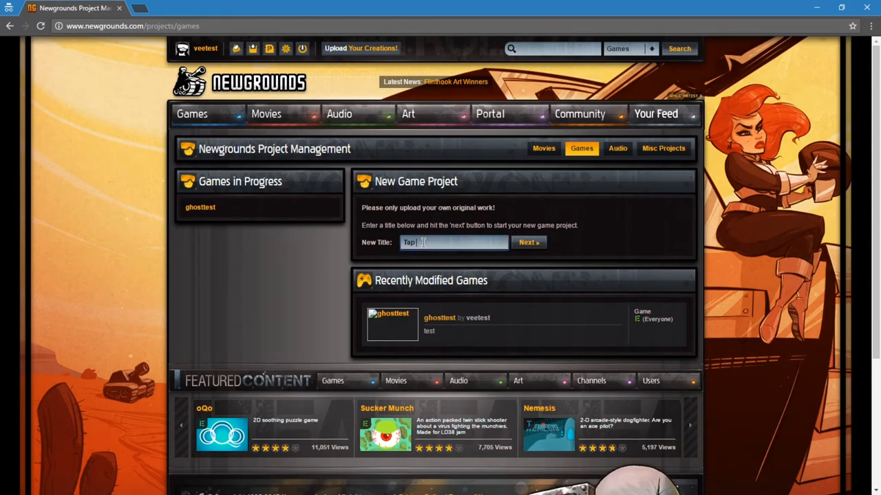
type("Frenzy Test")
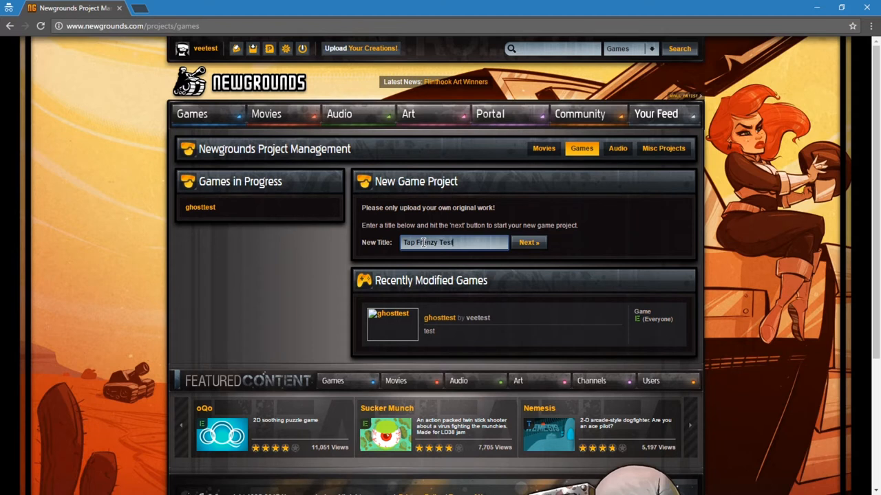
left_click(528, 243)
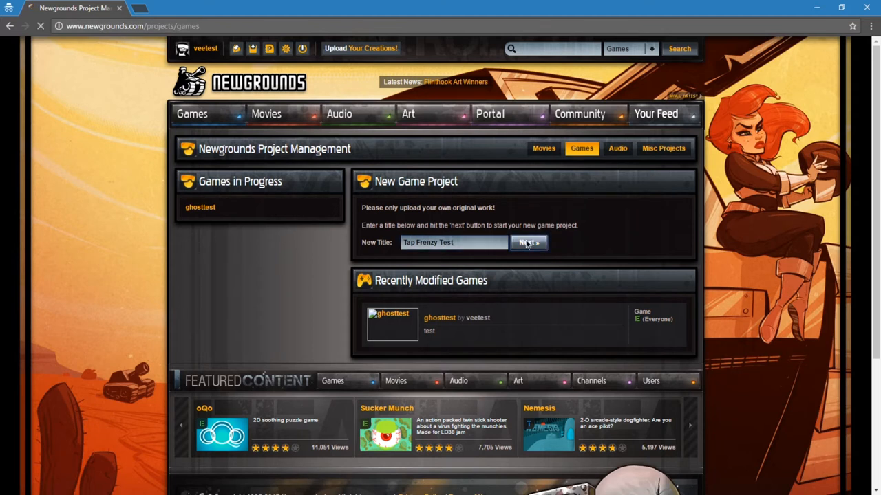
left_click(527, 242)
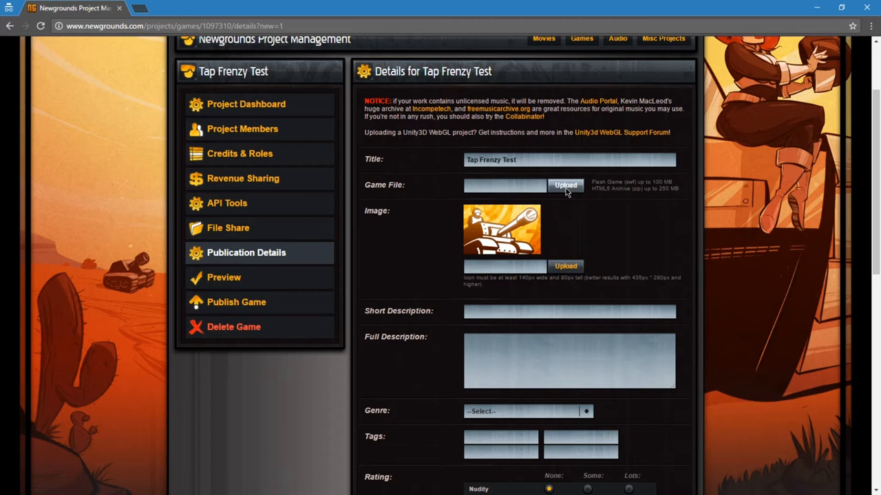
- Upload Tap Frenzy Final.swf as the project's 640 × 480 Flash game file
left_click(566, 185)
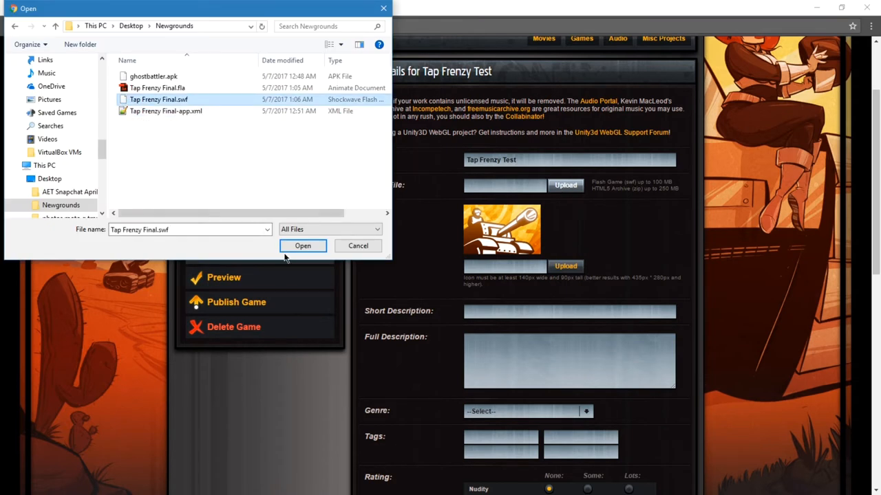
left_click(302, 246)
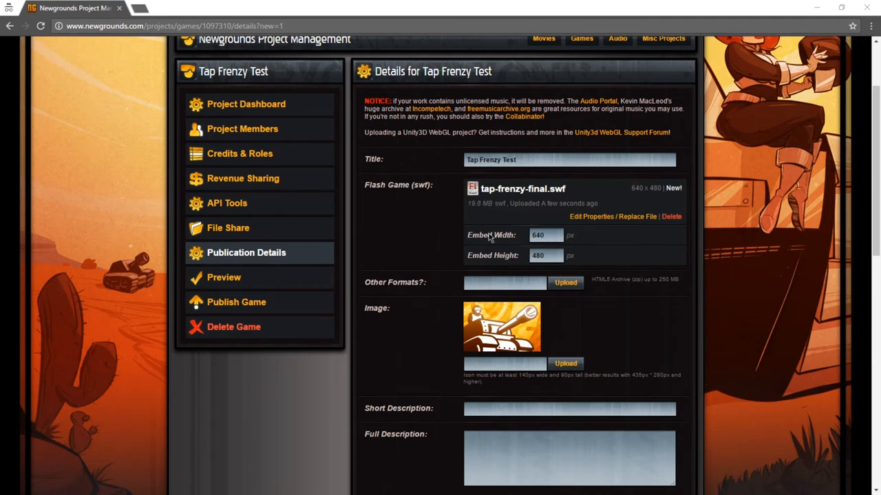
mouse_move(504, 249)
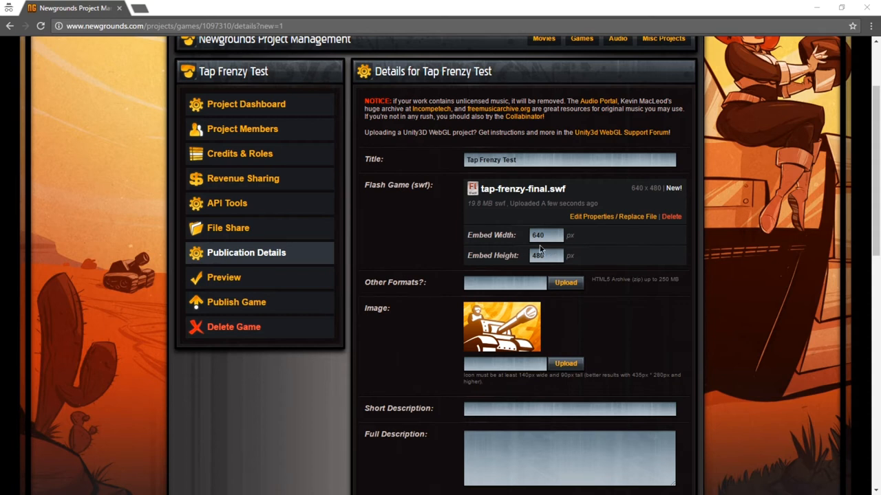
scroll("down", 3)
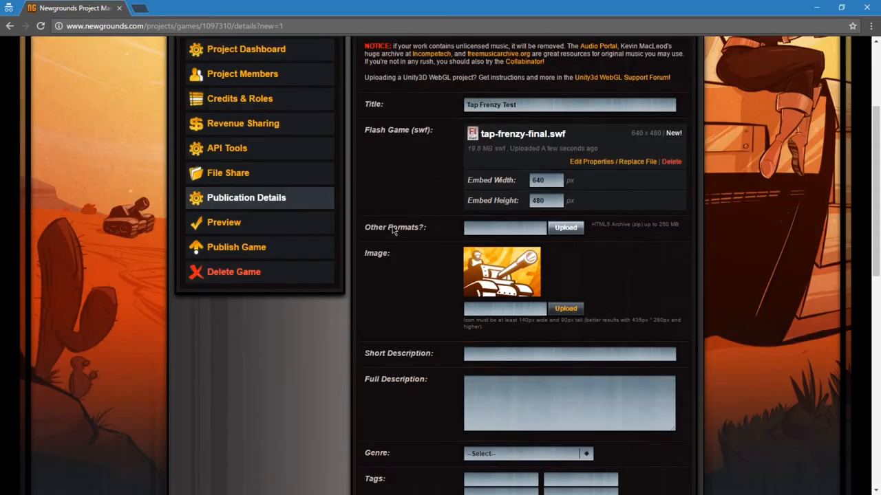
mouse_move(413, 234)
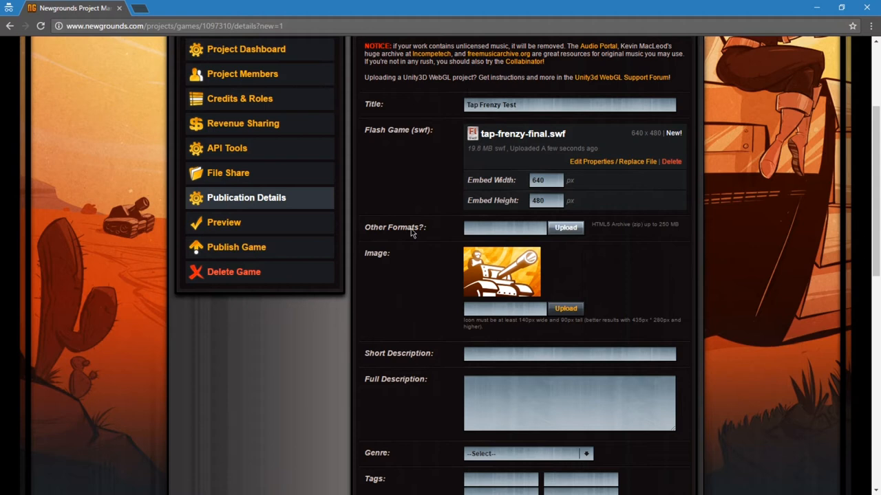
scroll("down", 3)
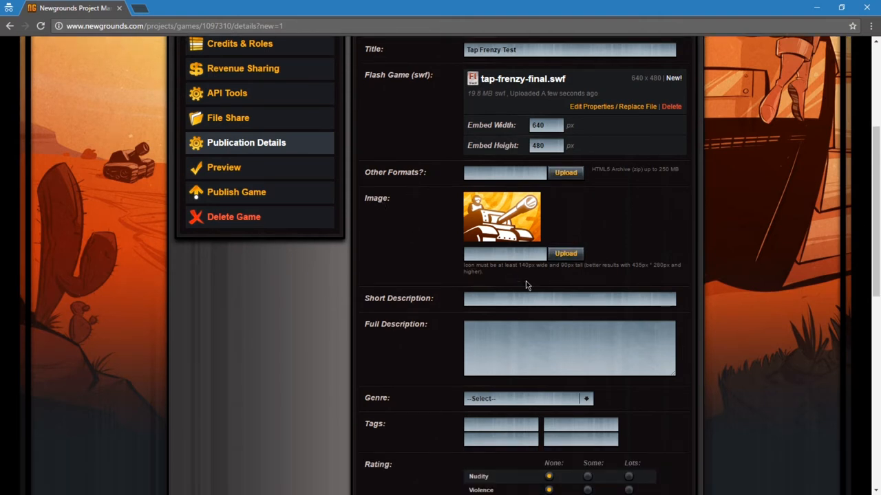
mouse_move(526, 272)
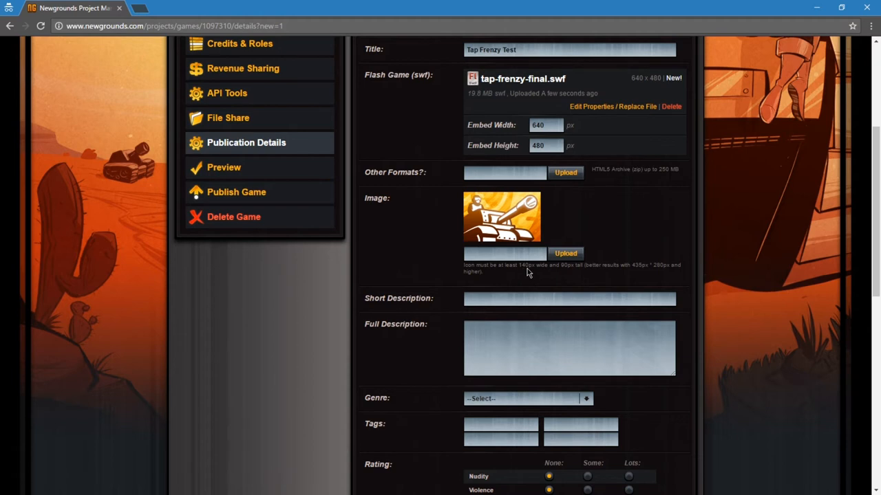
mouse_move(568, 274)
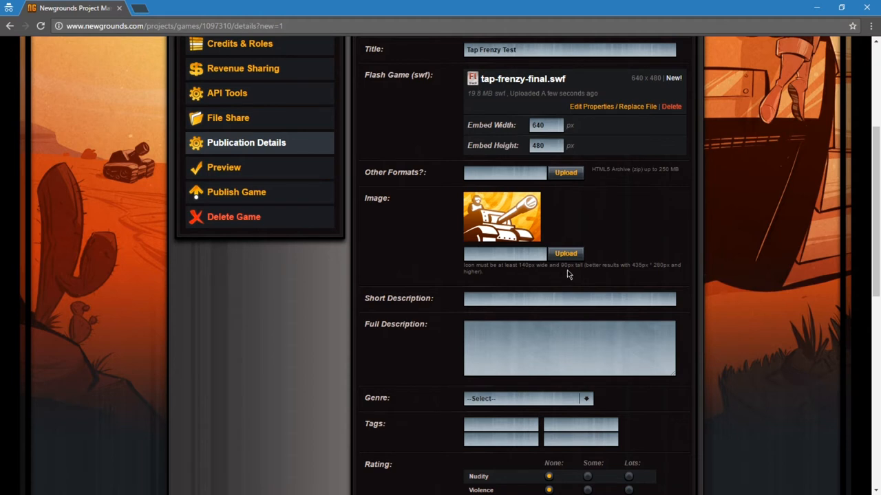
scroll("down", 3)
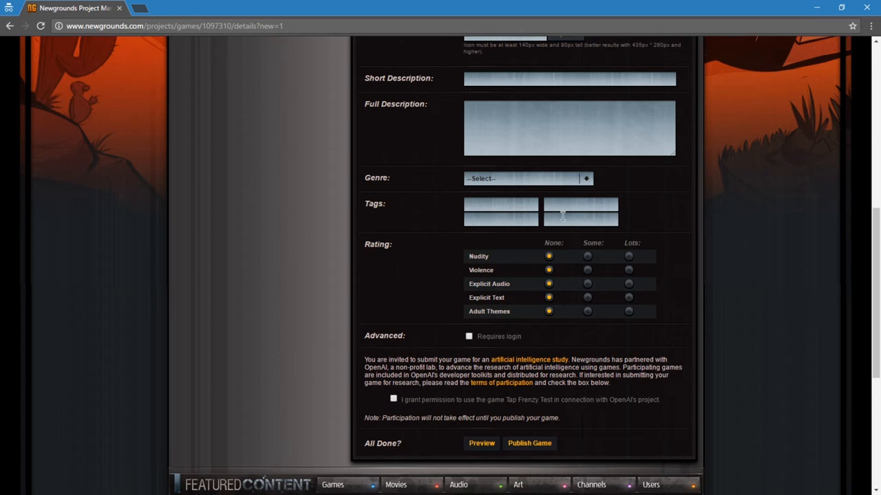
mouse_move(392, 249)
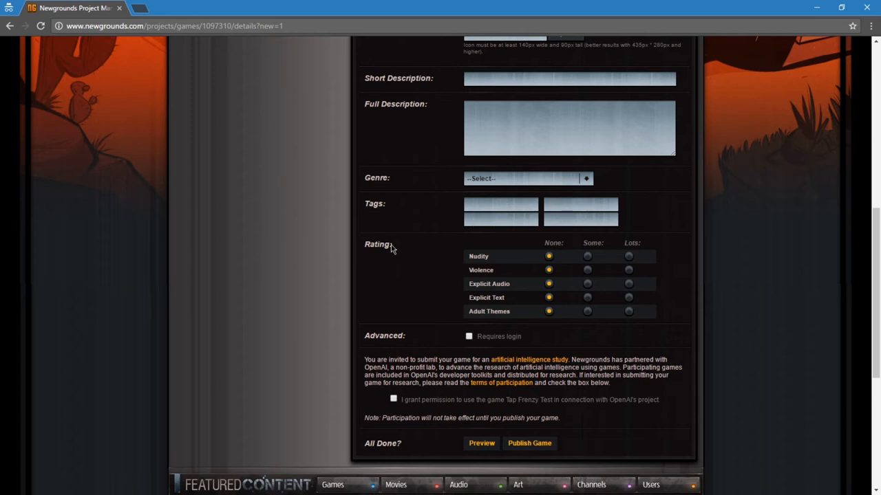
mouse_move(559, 257)
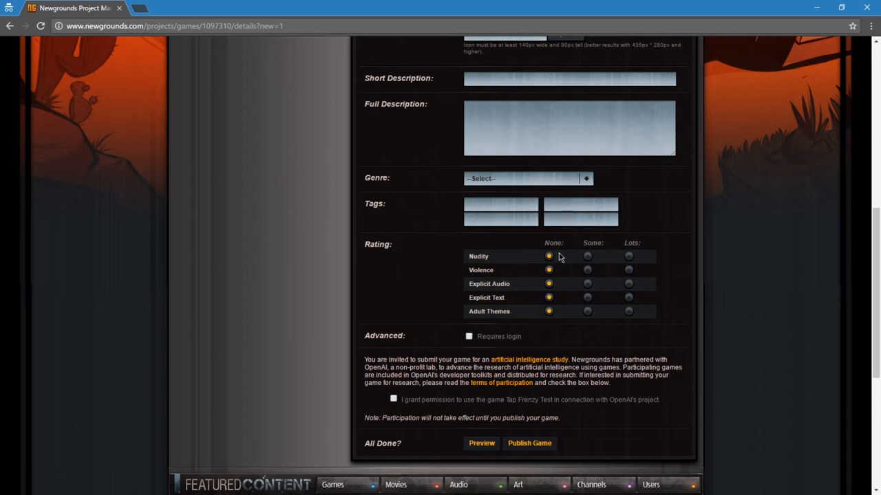
mouse_move(571, 249)
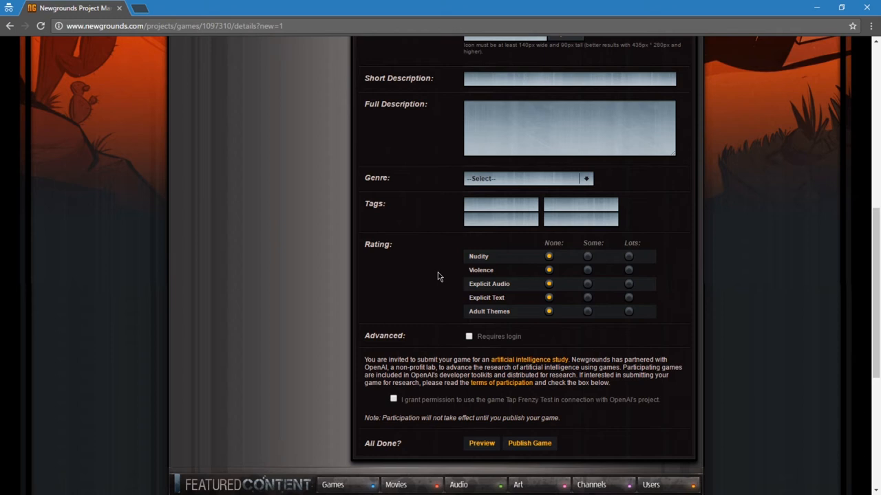
scroll("down", 3)
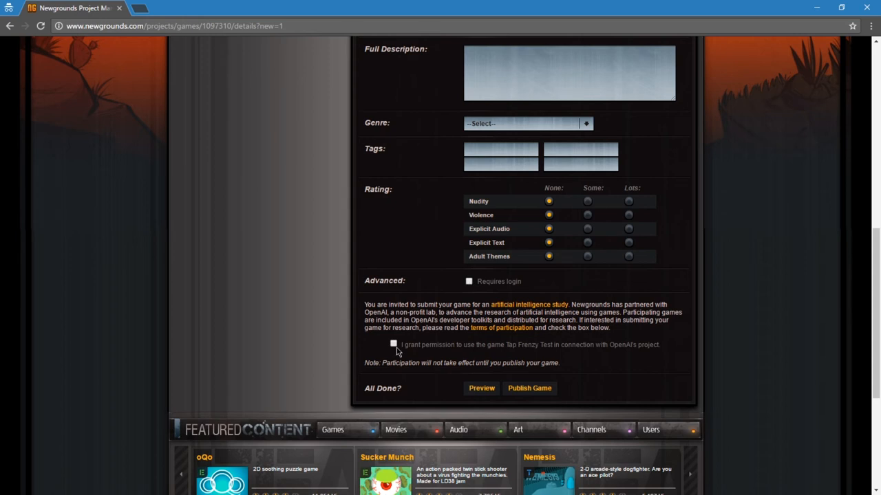
mouse_move(406, 327)
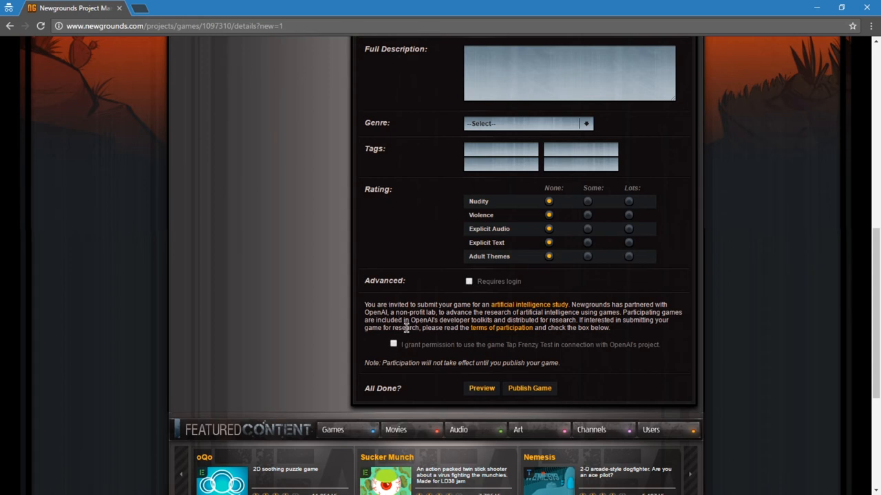
mouse_move(490, 318)
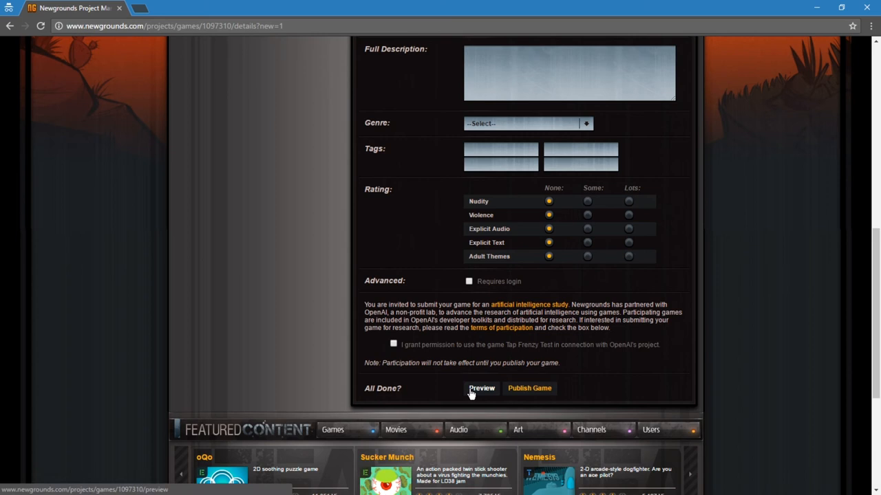
mouse_move(527, 392)
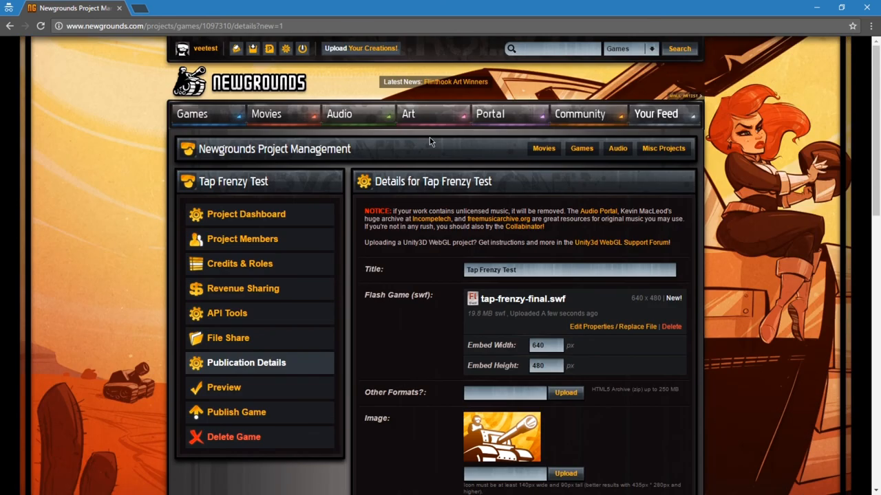
mouse_move(398, 239)
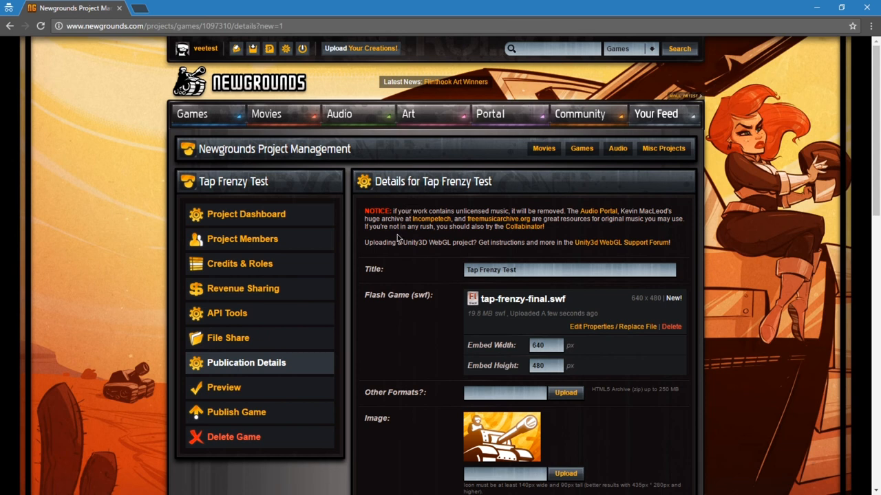
mouse_move(425, 254)
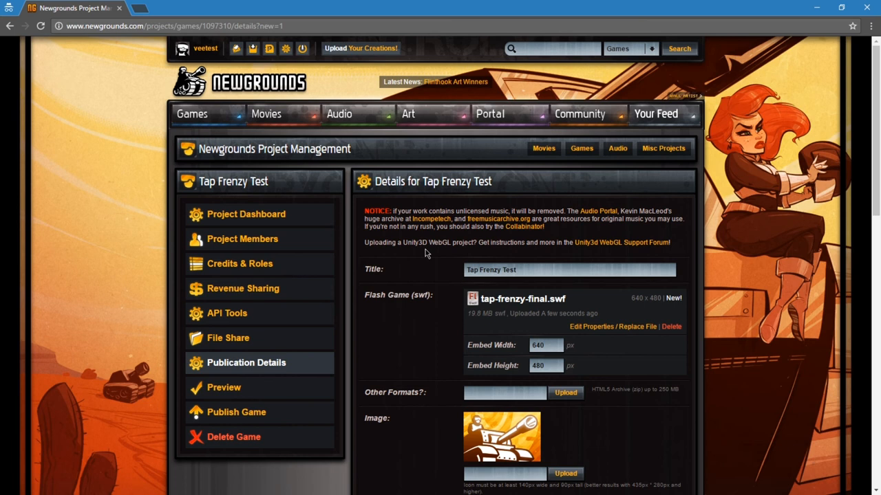
scroll("down", 3)
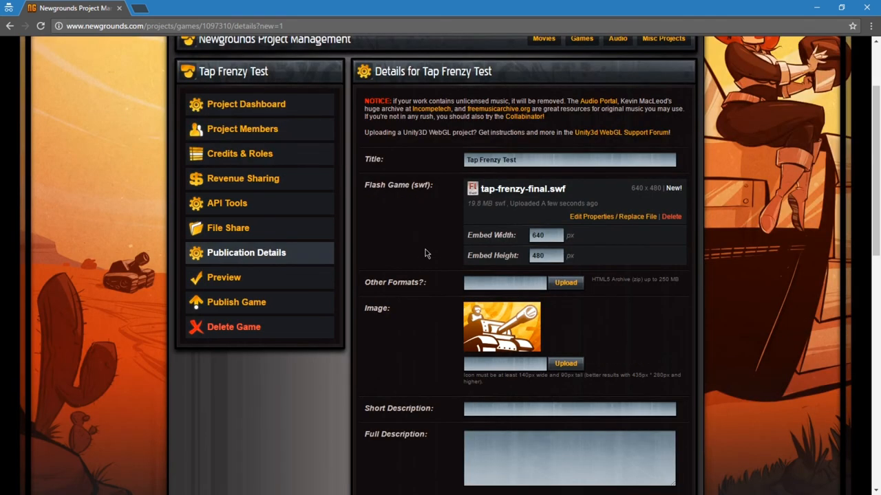